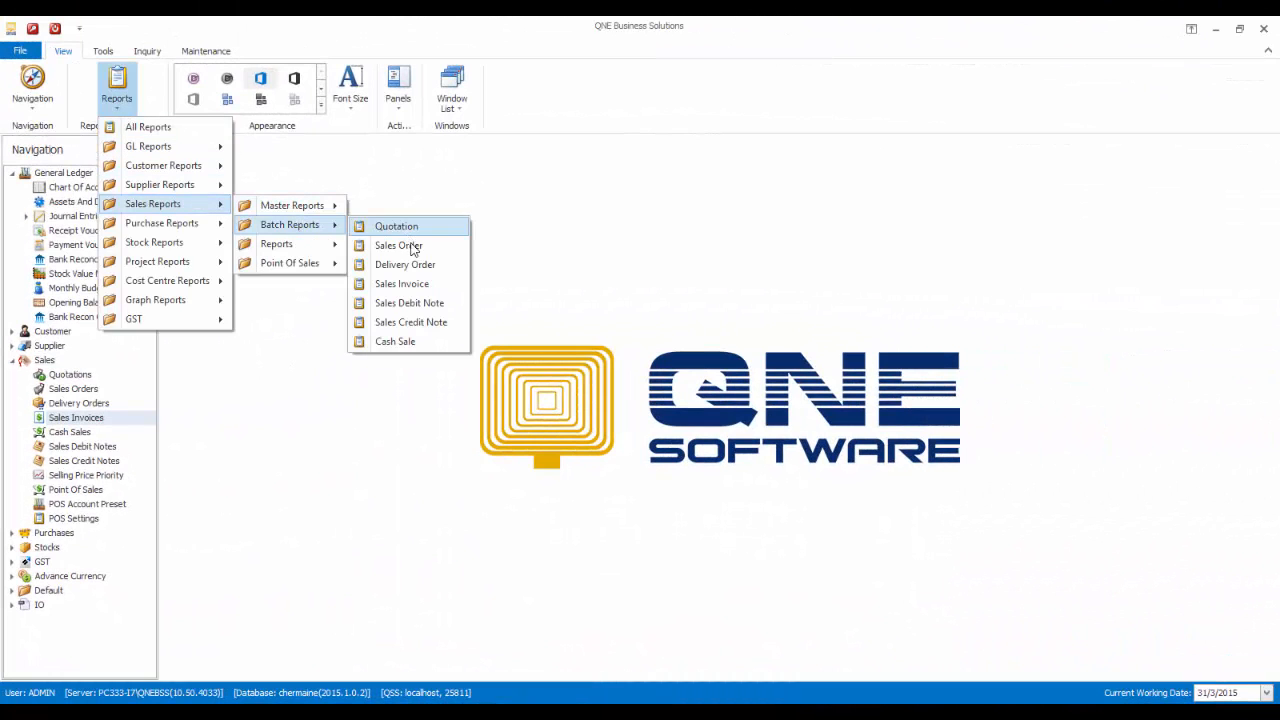
Step: Open the 'Sales Invoice' batch report format in the Report Designer
click(401, 283)
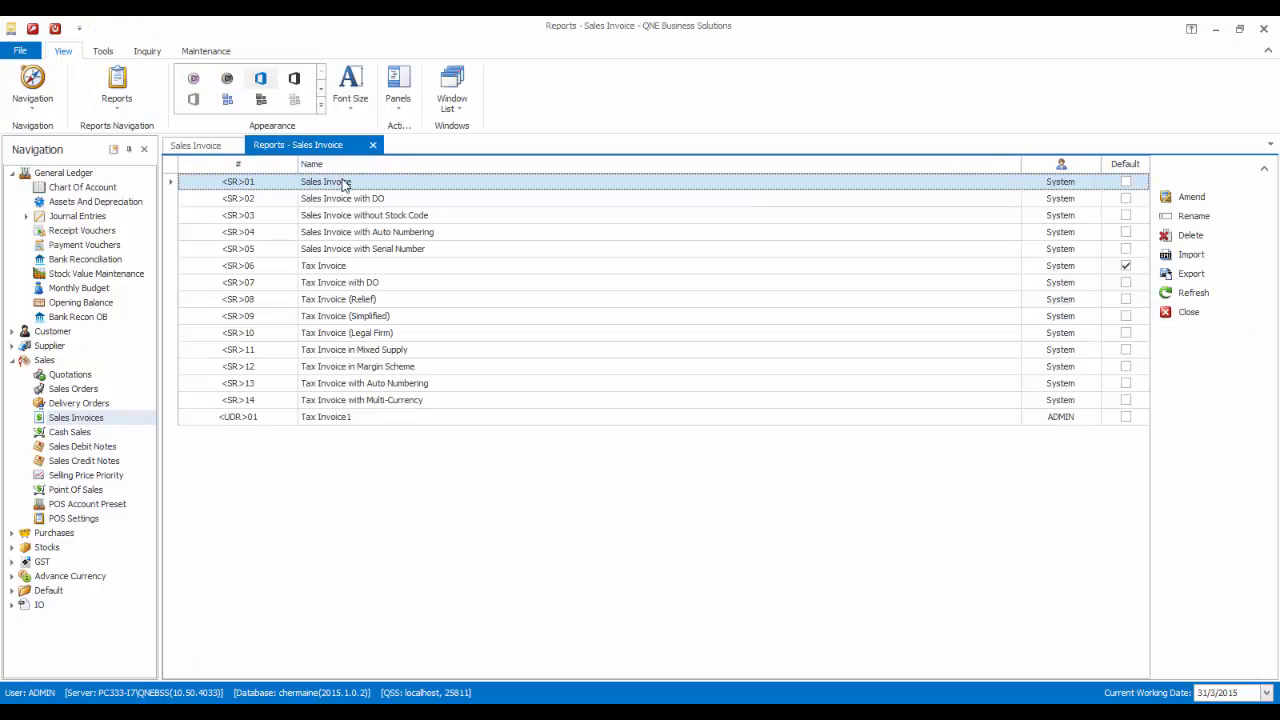
double_click(324, 181)
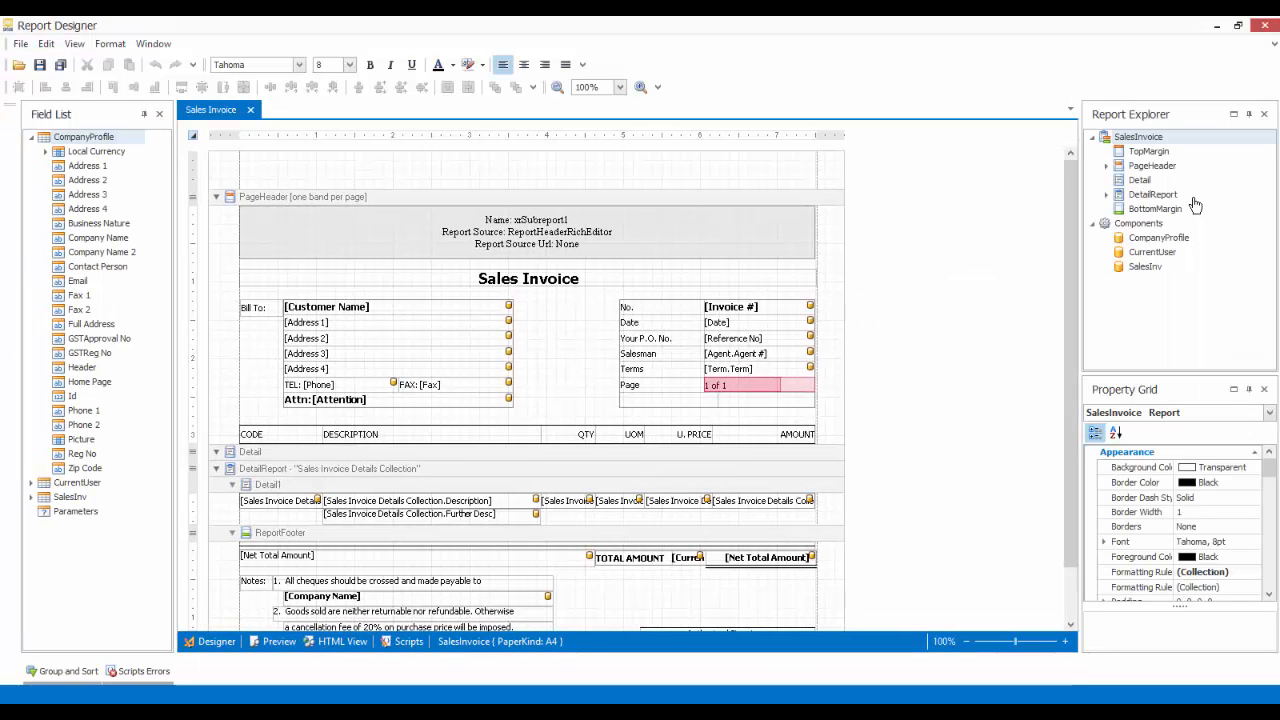
Step: Add calculatedField1 under SalesInv's Sales Invoice Details Collection in the Field List
click(31, 136)
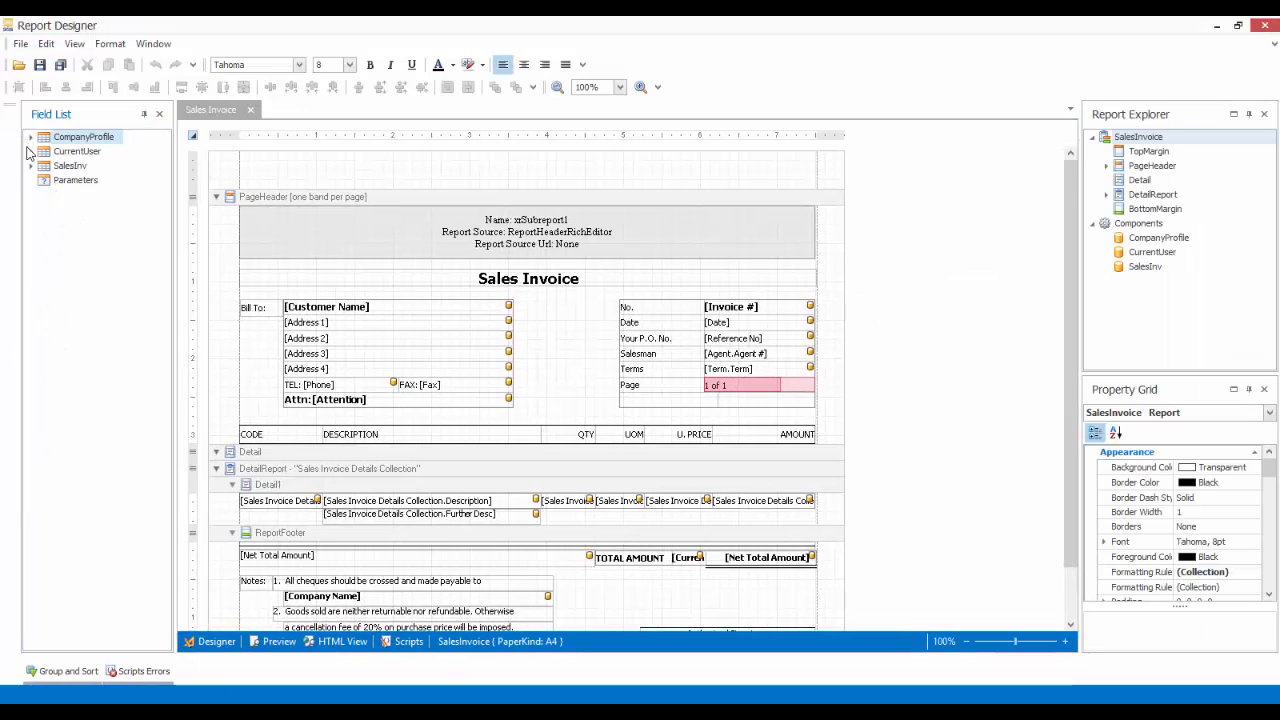
click(32, 165)
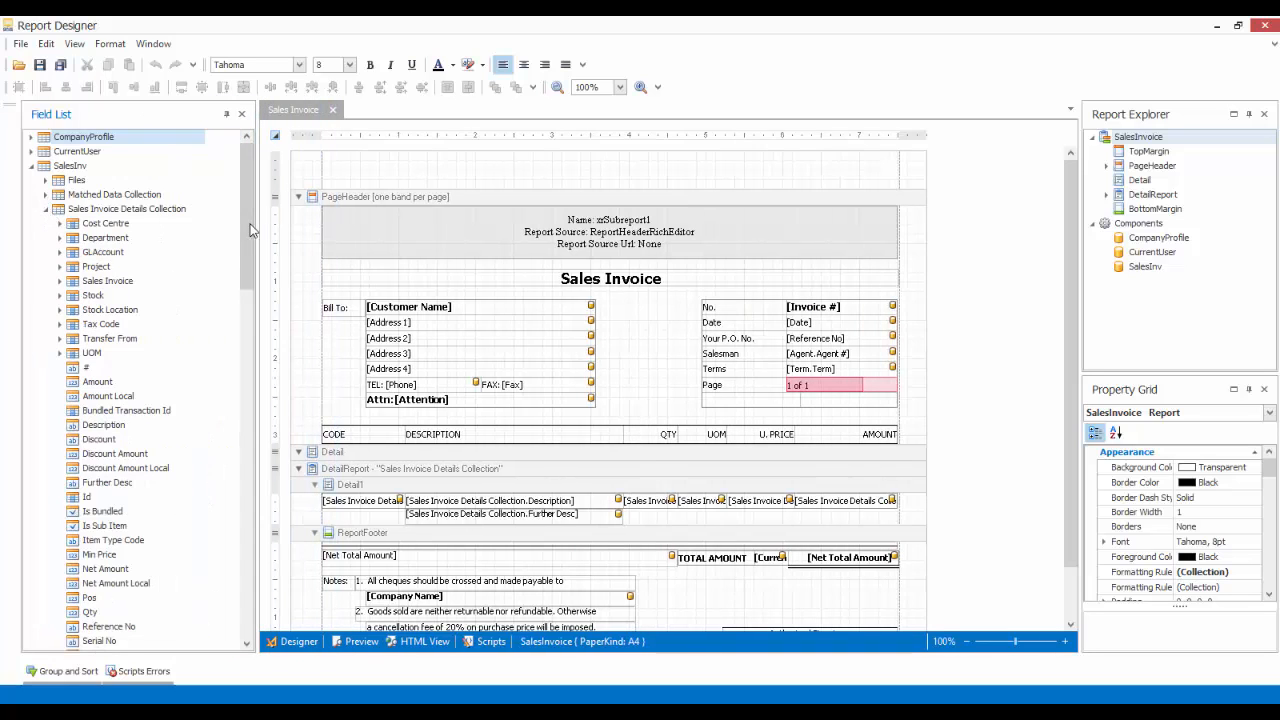
right_click(105, 223)
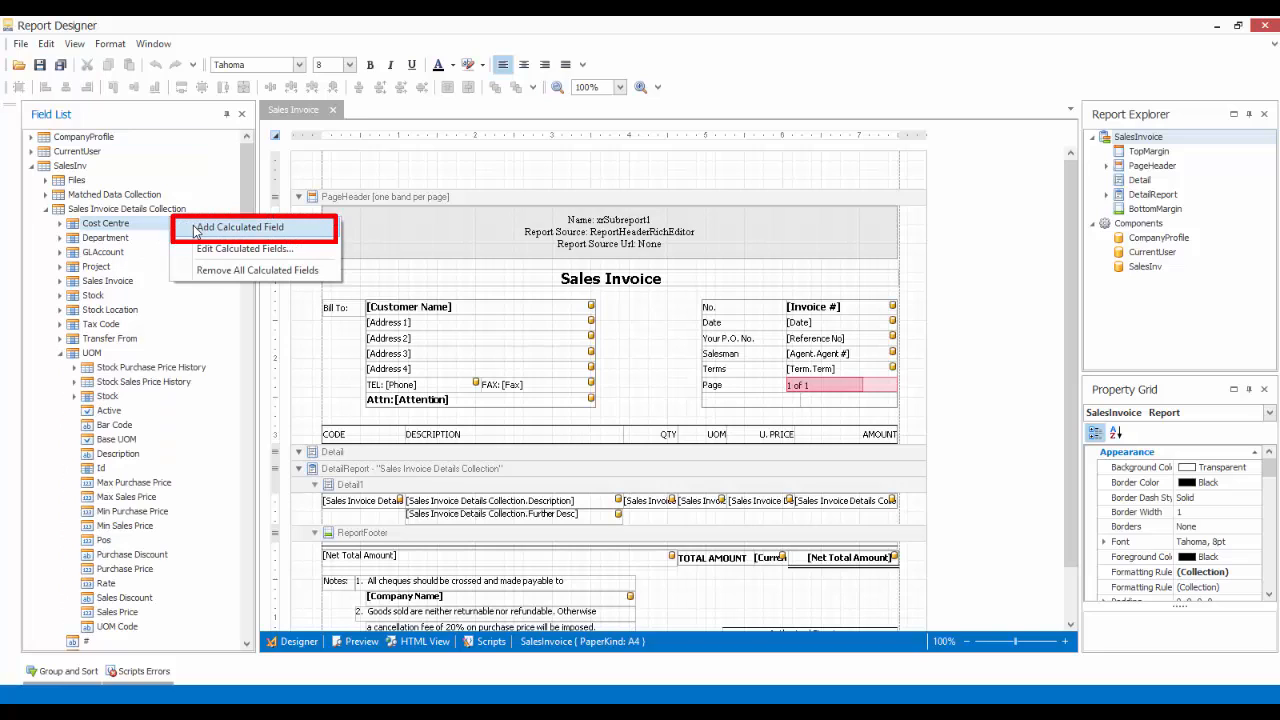
click(238, 227)
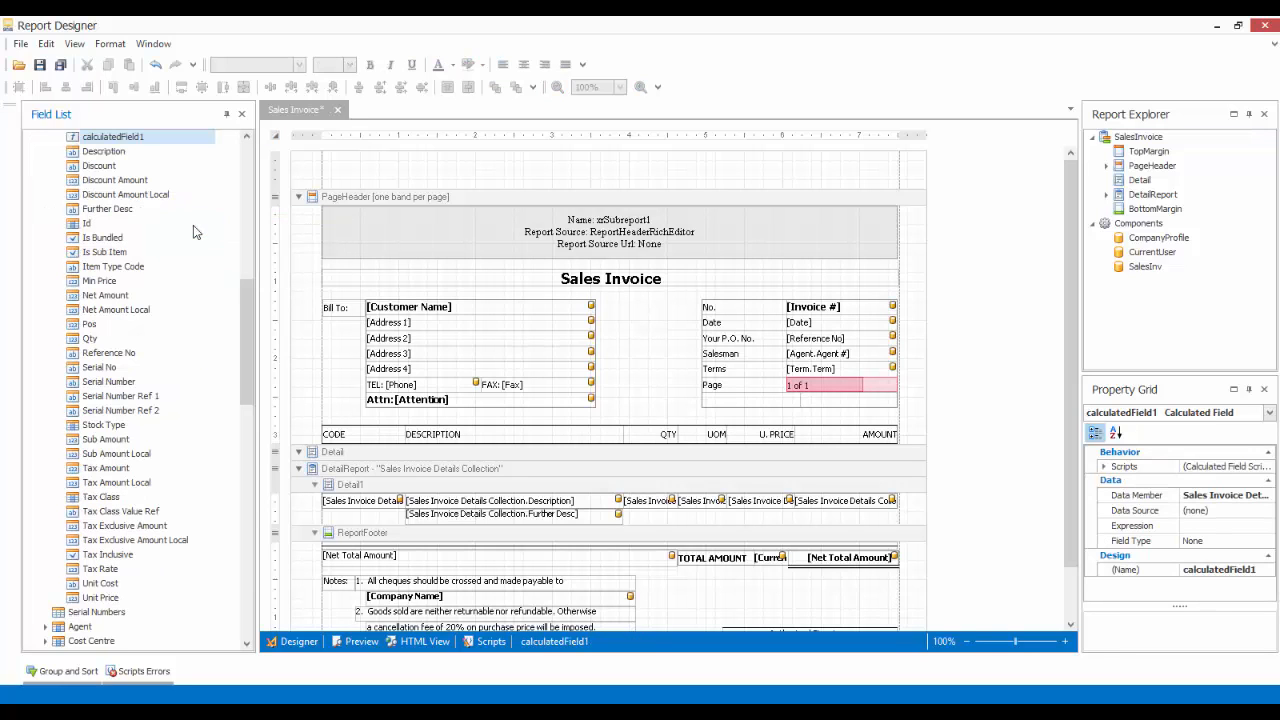
mouse_move(148, 147)
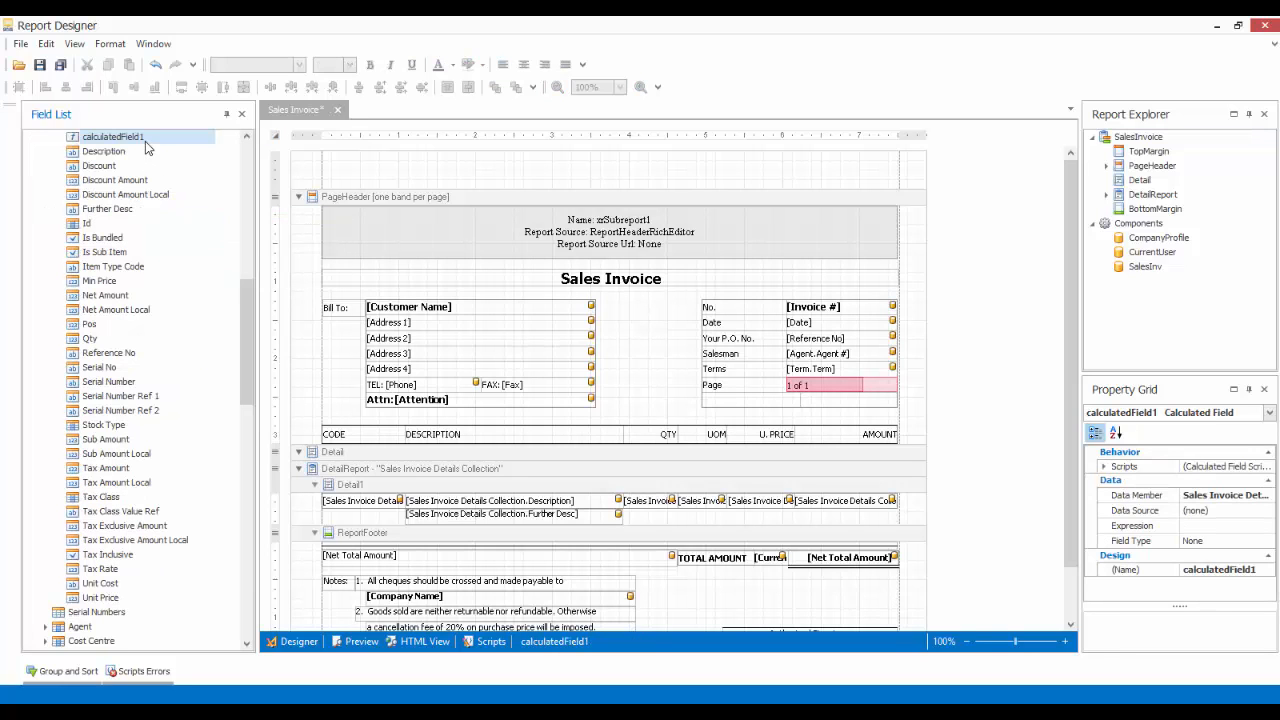
mouse_move(113, 136)
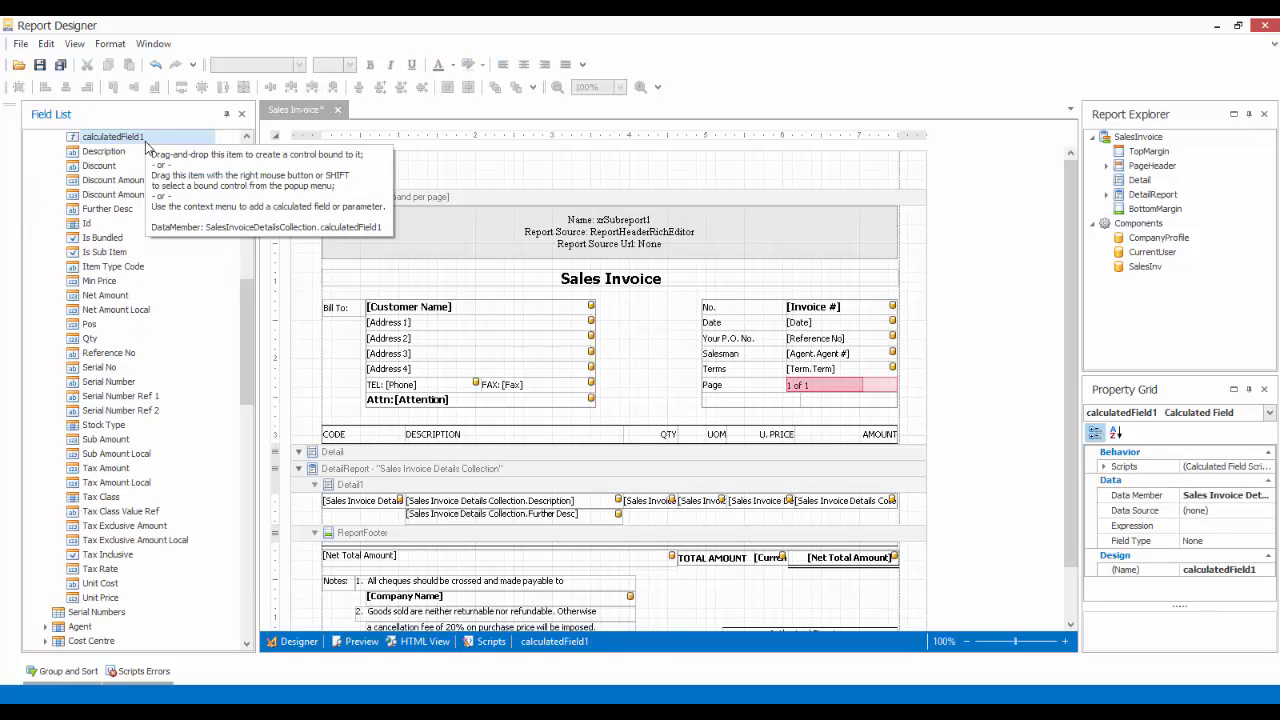
right_click(113, 136)
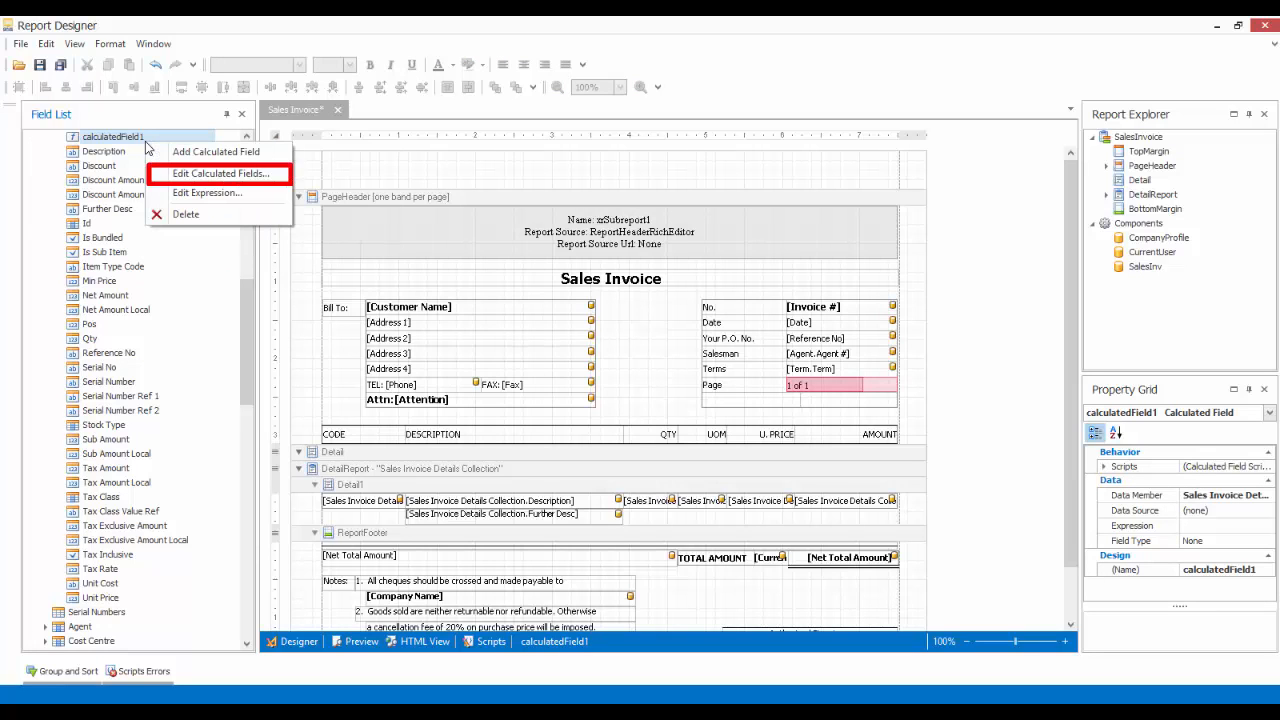
Step: Give calculatedField1 the expression [Pos] % 20 == 1 And [Pos] != 1
click(219, 173)
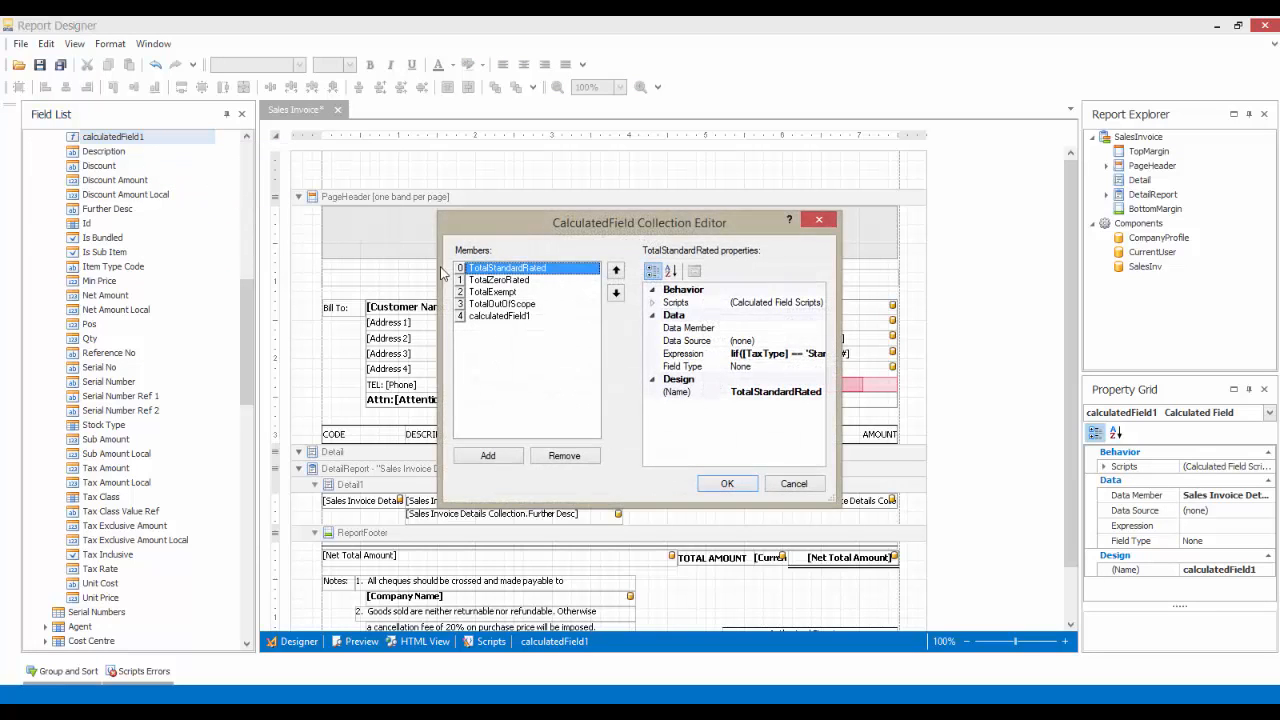
click(499, 315)
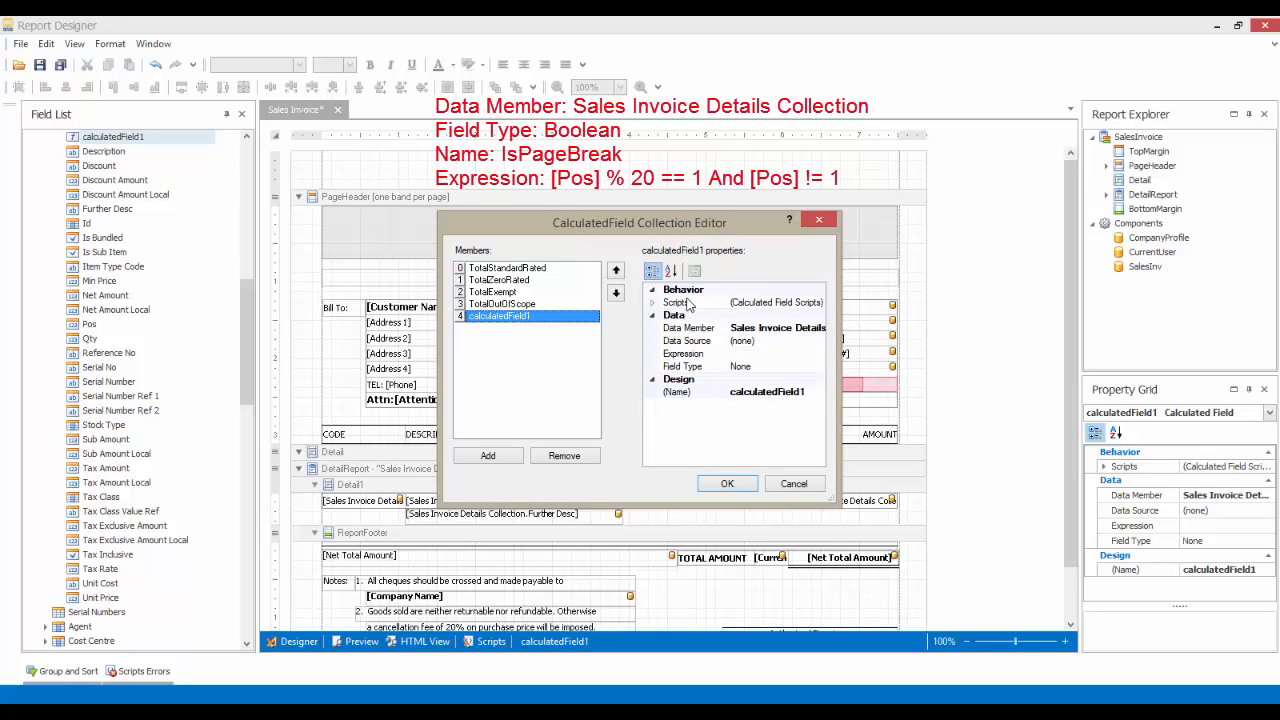
mouse_move(782, 318)
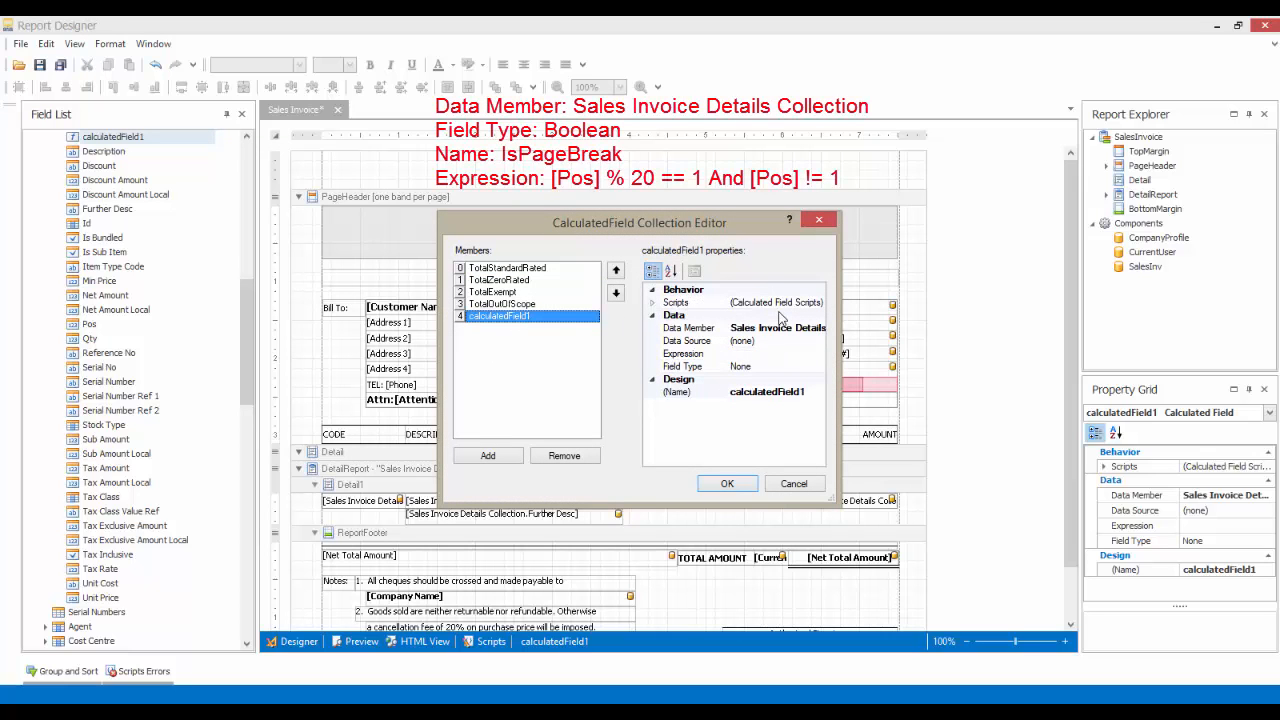
click(778, 327)
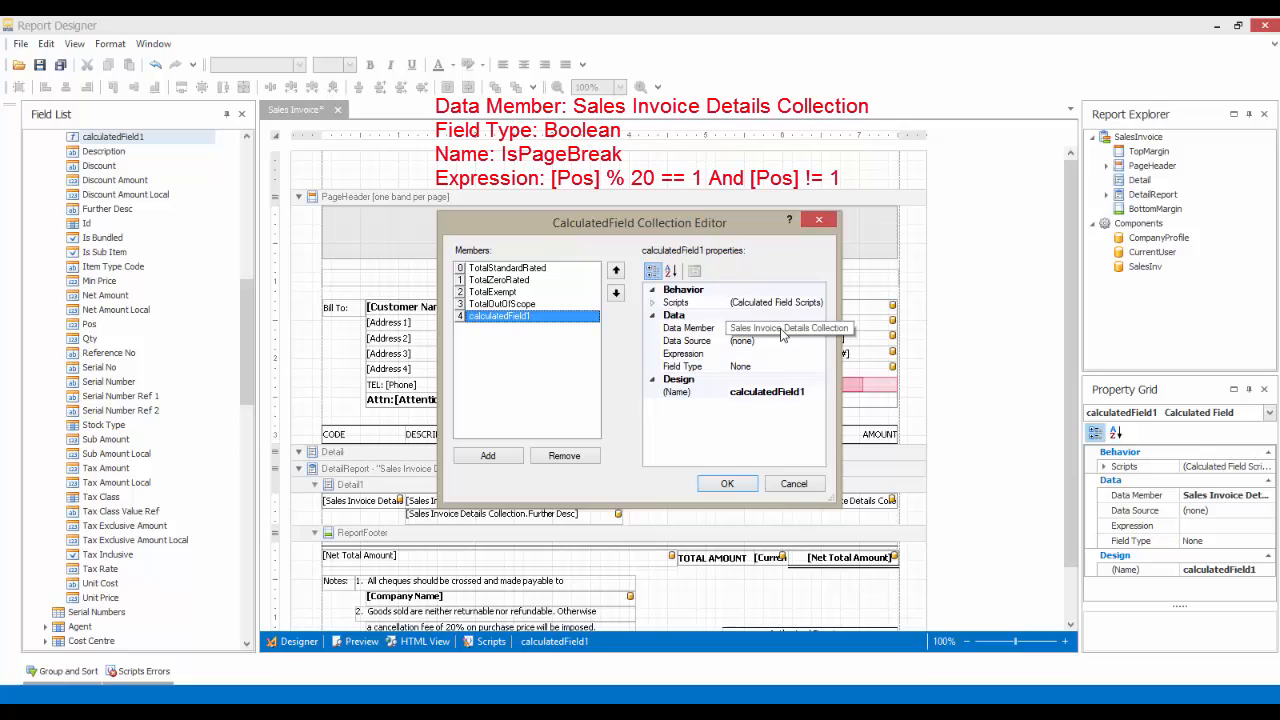
click(683, 354)
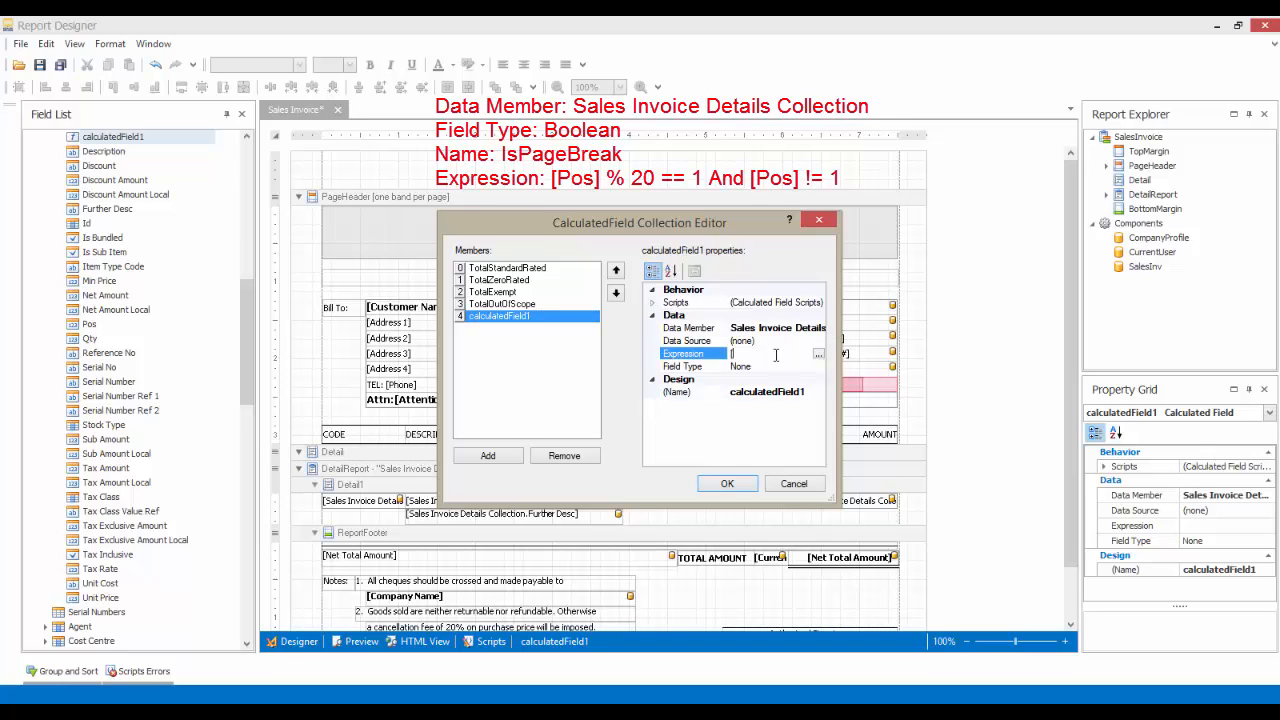
text([Pos])
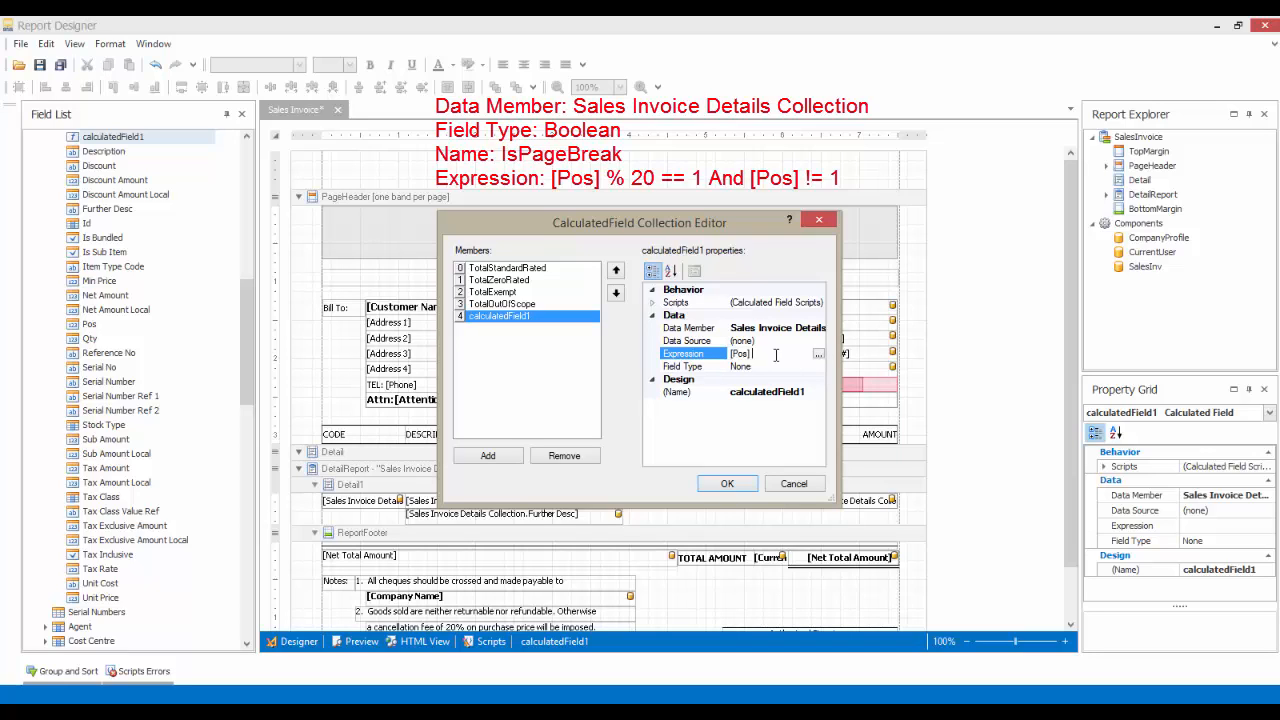
text(%)
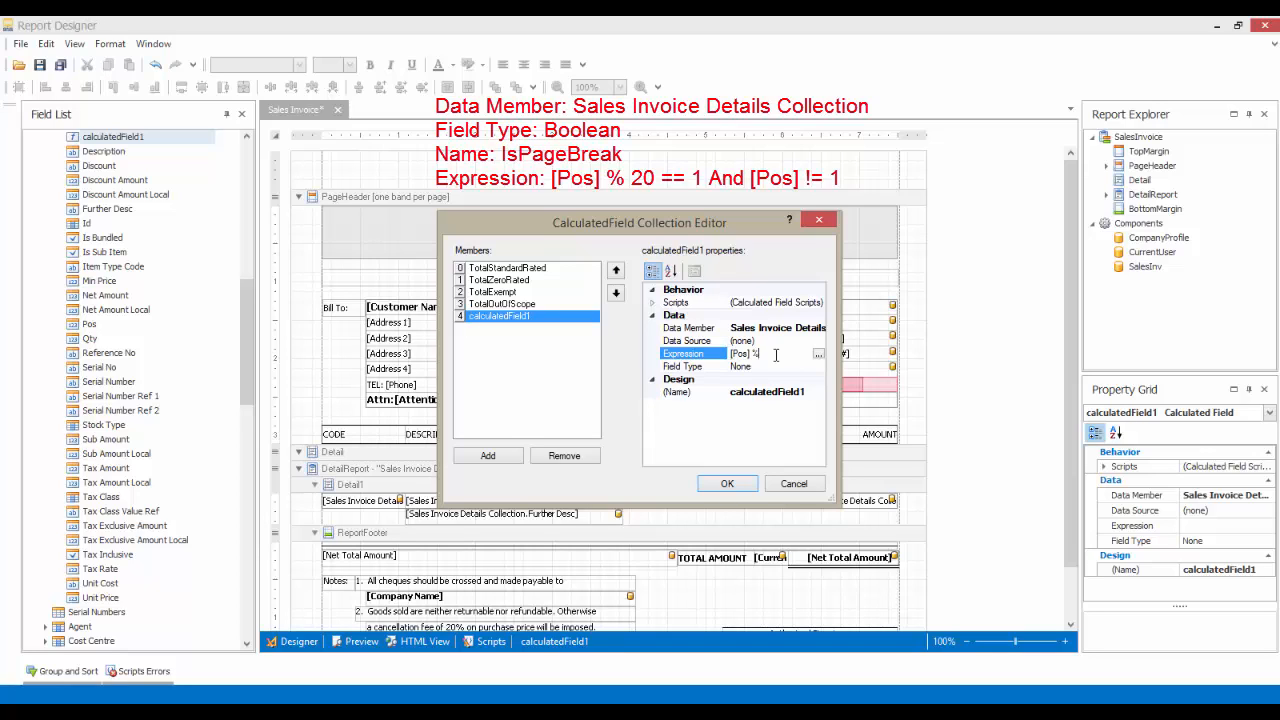
text(20)
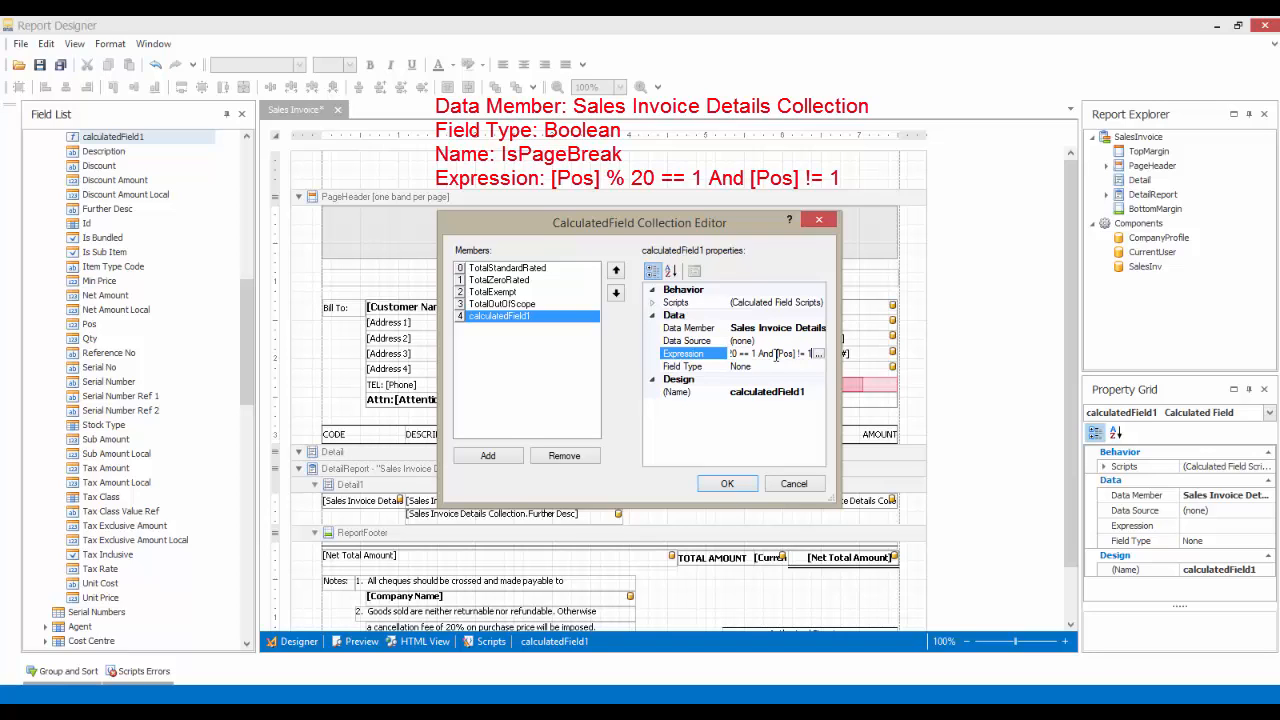
Step: Set the field type to Boolean, rename it IsPageBreak, and confirm
click(683, 366)
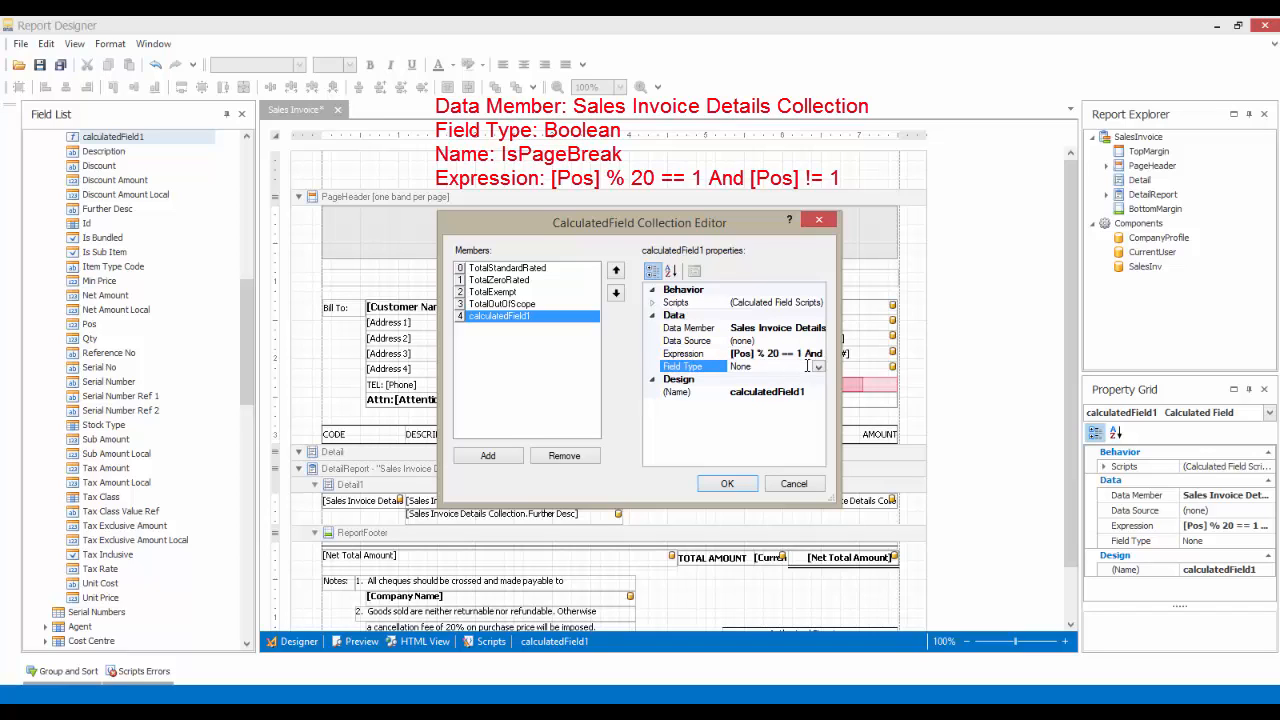
click(817, 366)
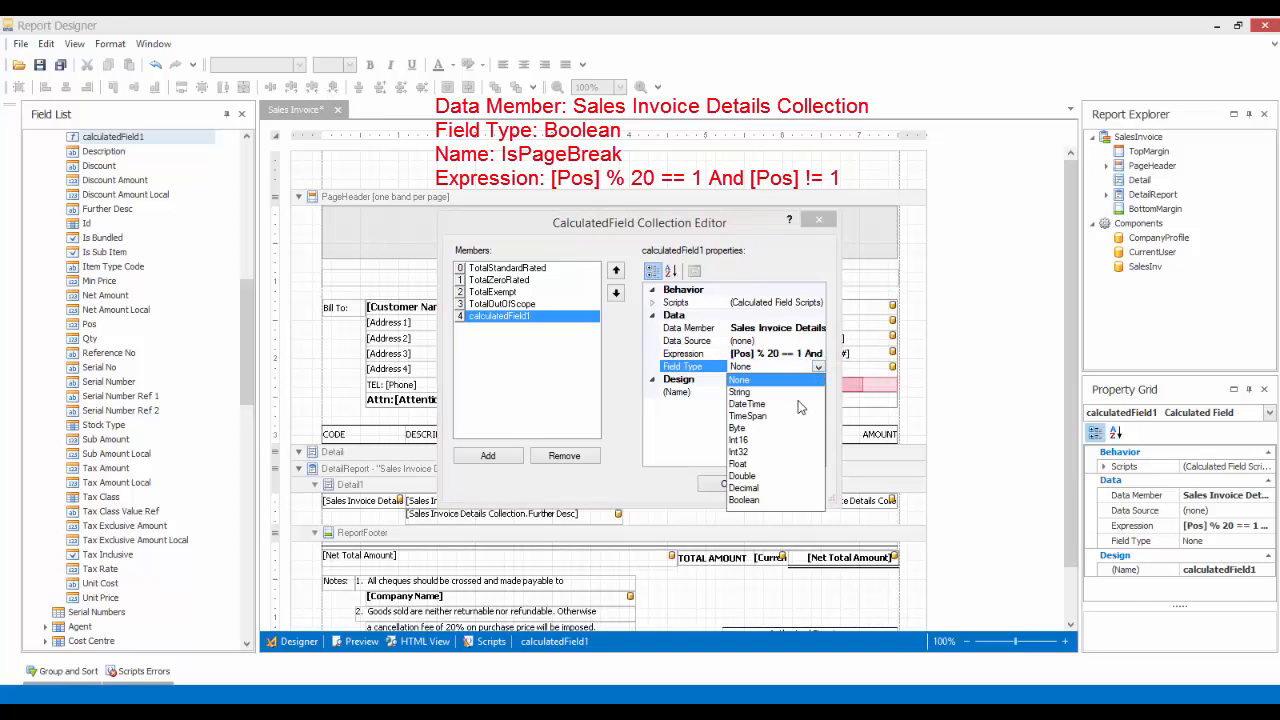
mouse_move(748, 500)
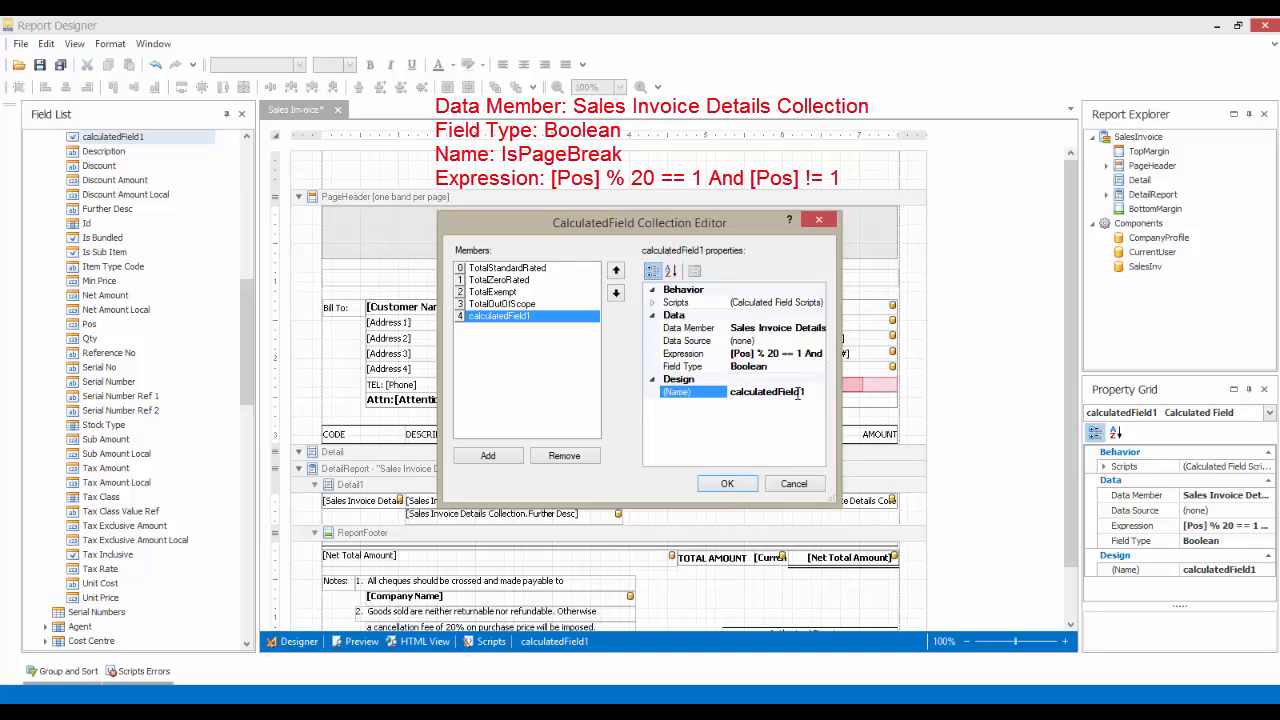
double_click(767, 391)
text(IsPageB)
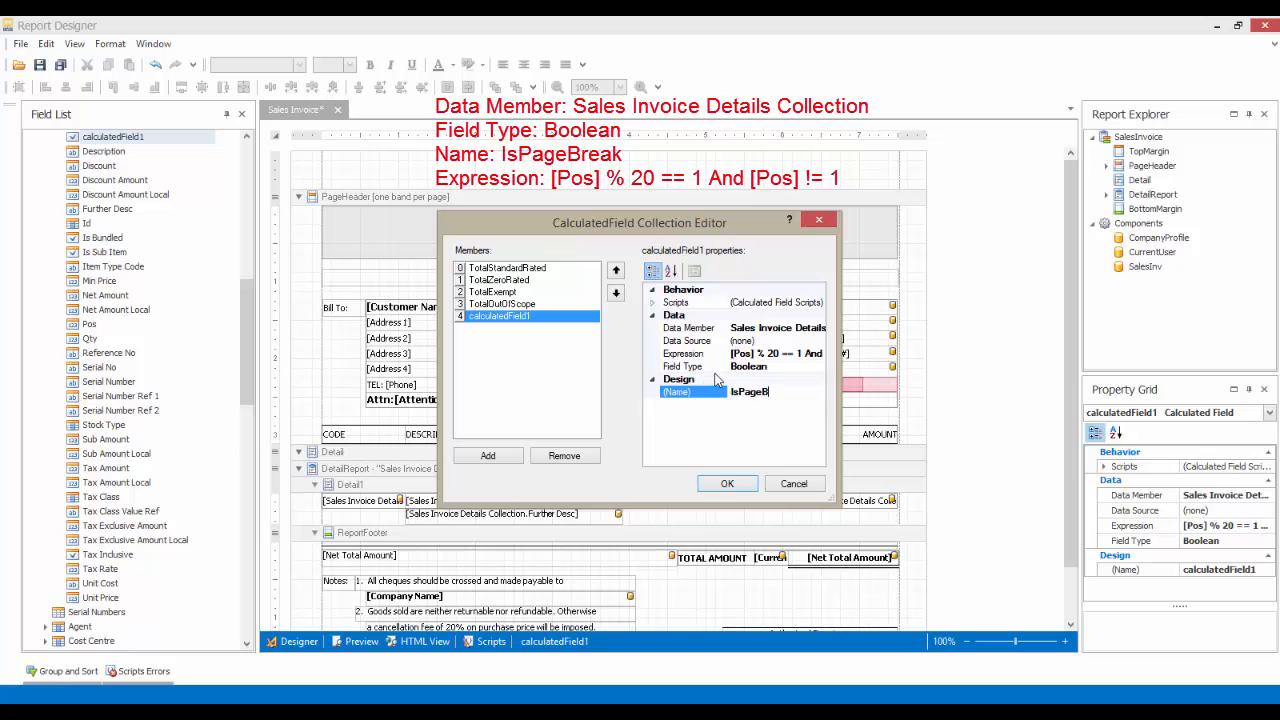
text(reak)
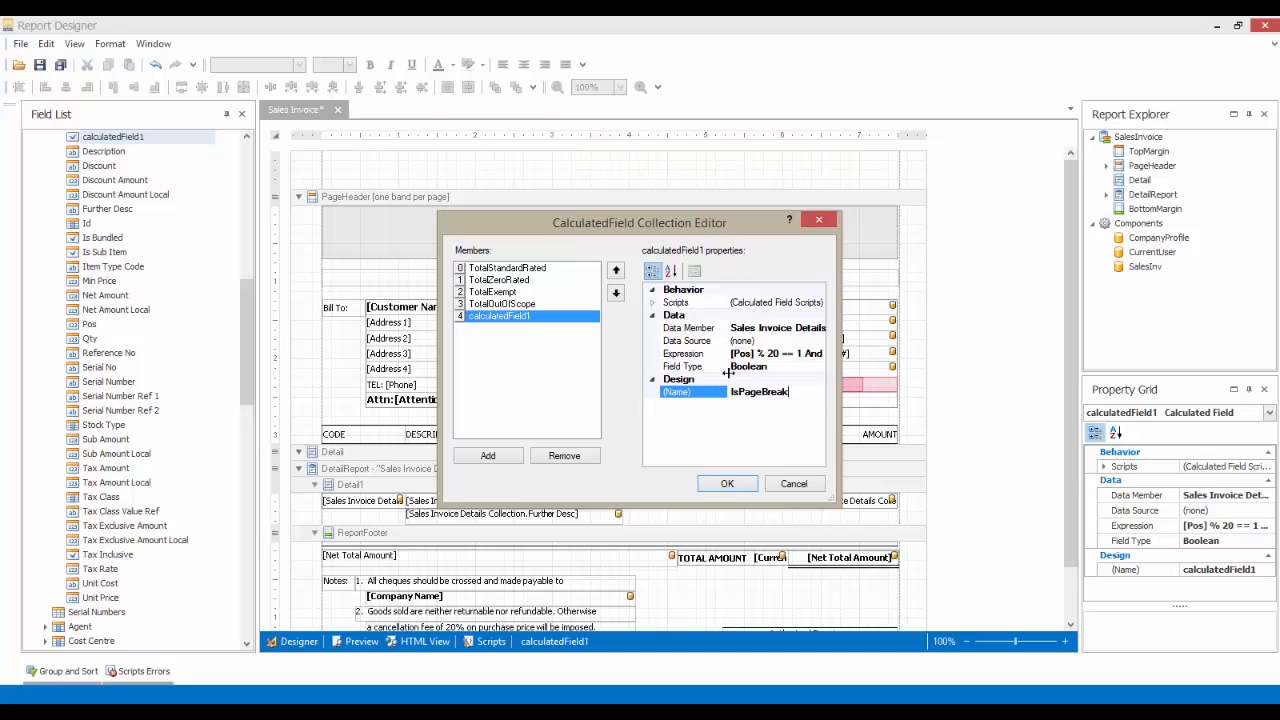
click(727, 483)
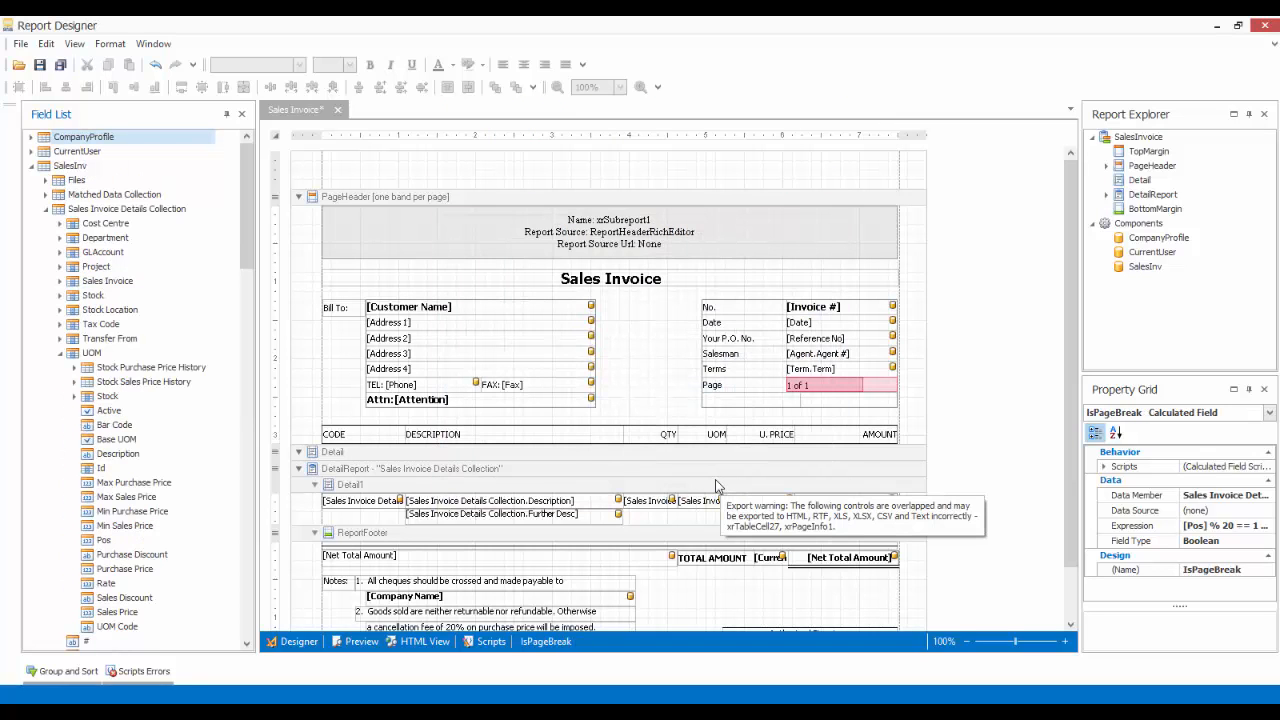
Step: Show the Tool Box and place a hidden page break in the Detail1 band
click(74, 43)
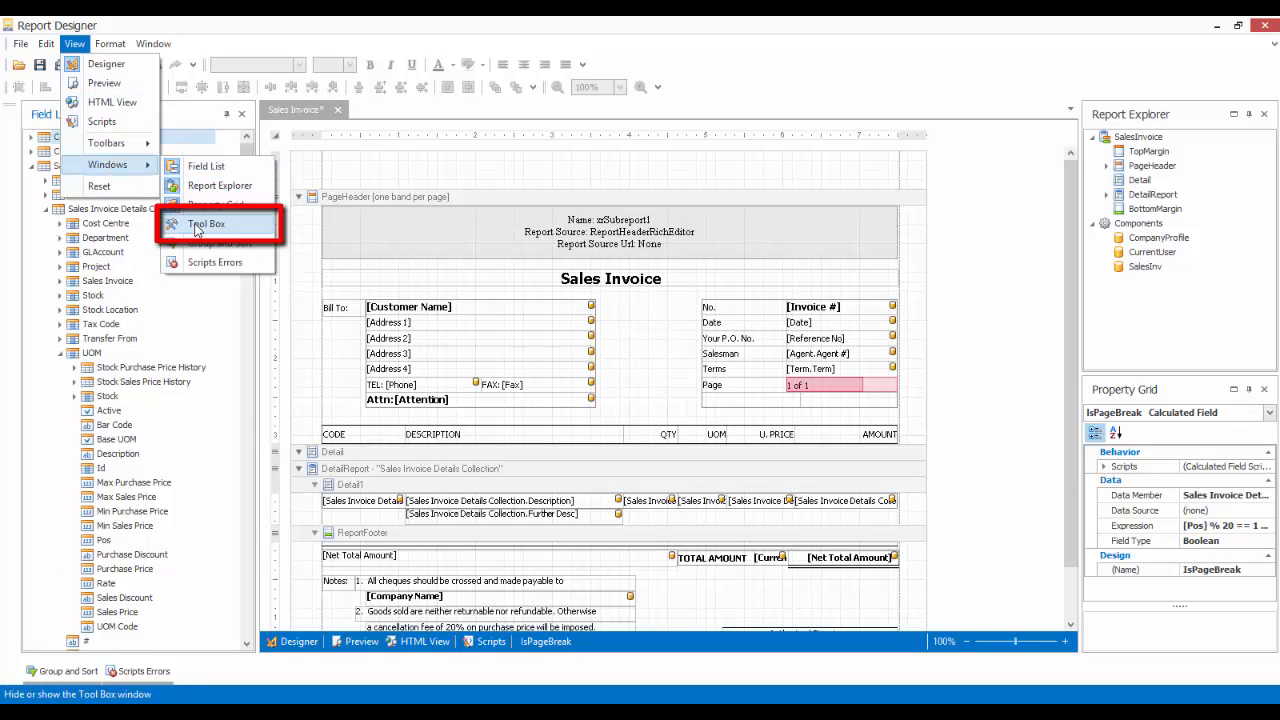
click(206, 223)
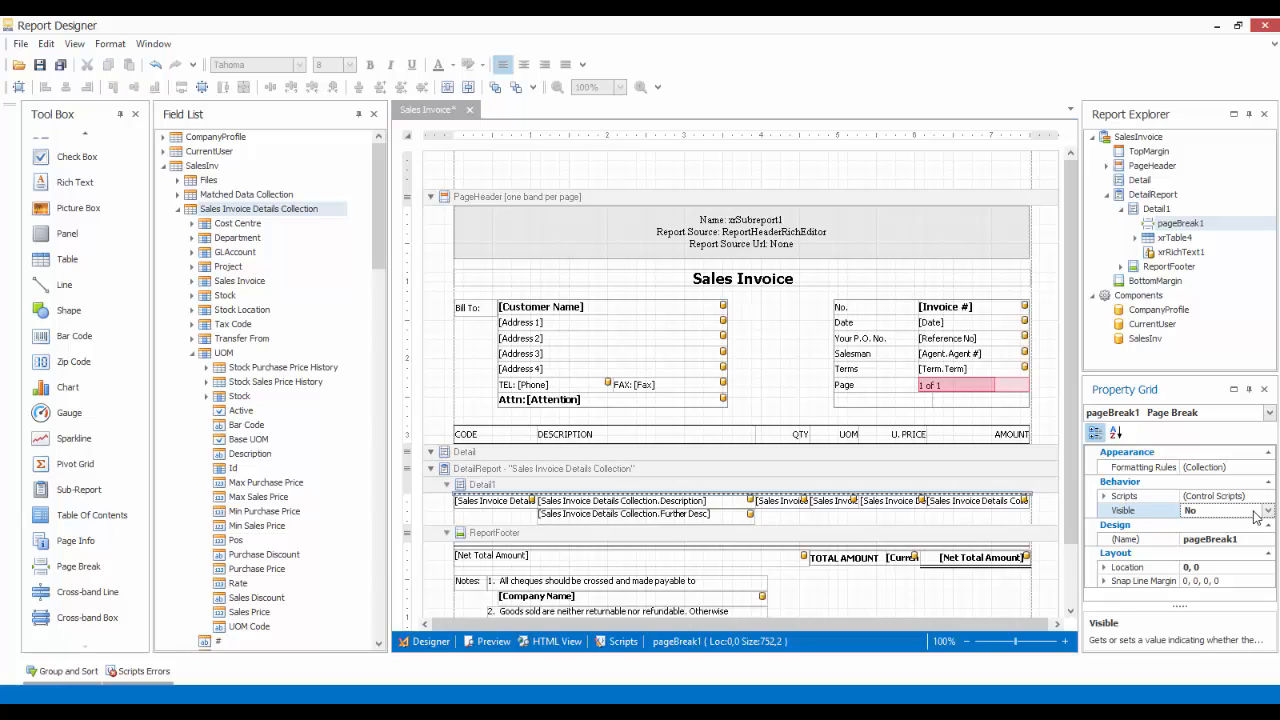
Step: Open the Formatting Rules collection editor for pageBreak1
click(1270, 467)
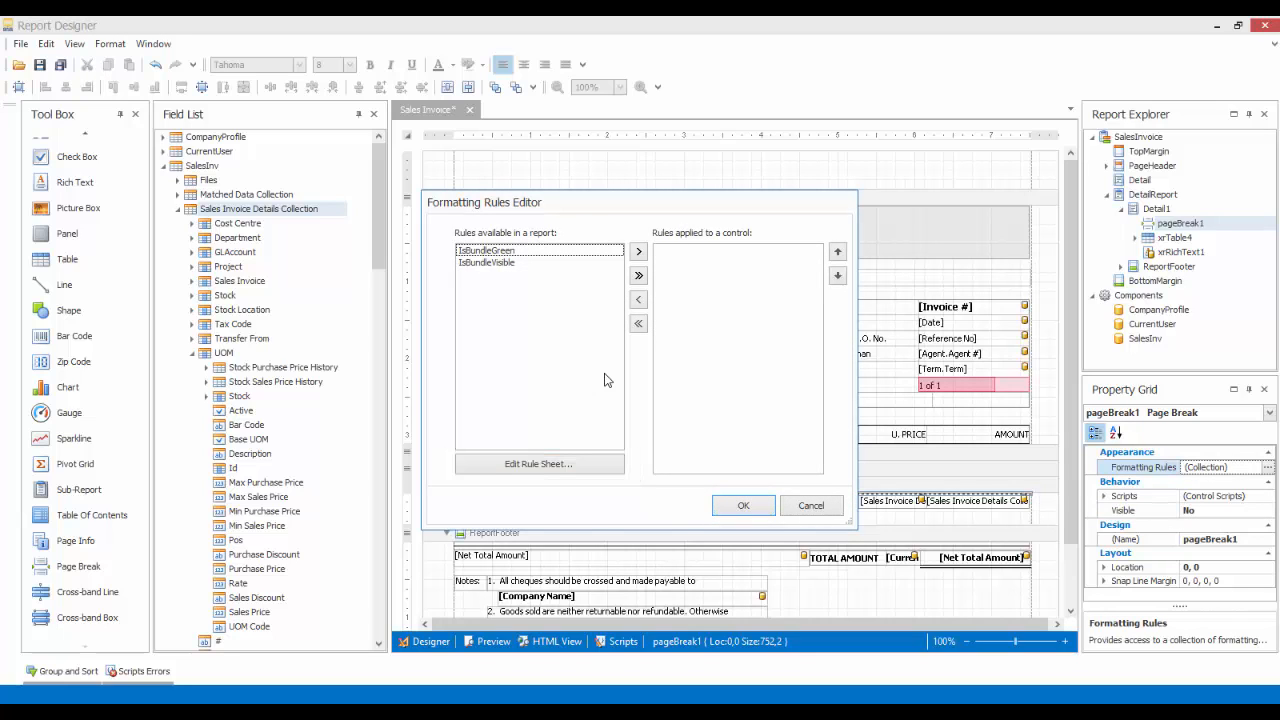
mouse_move(538, 463)
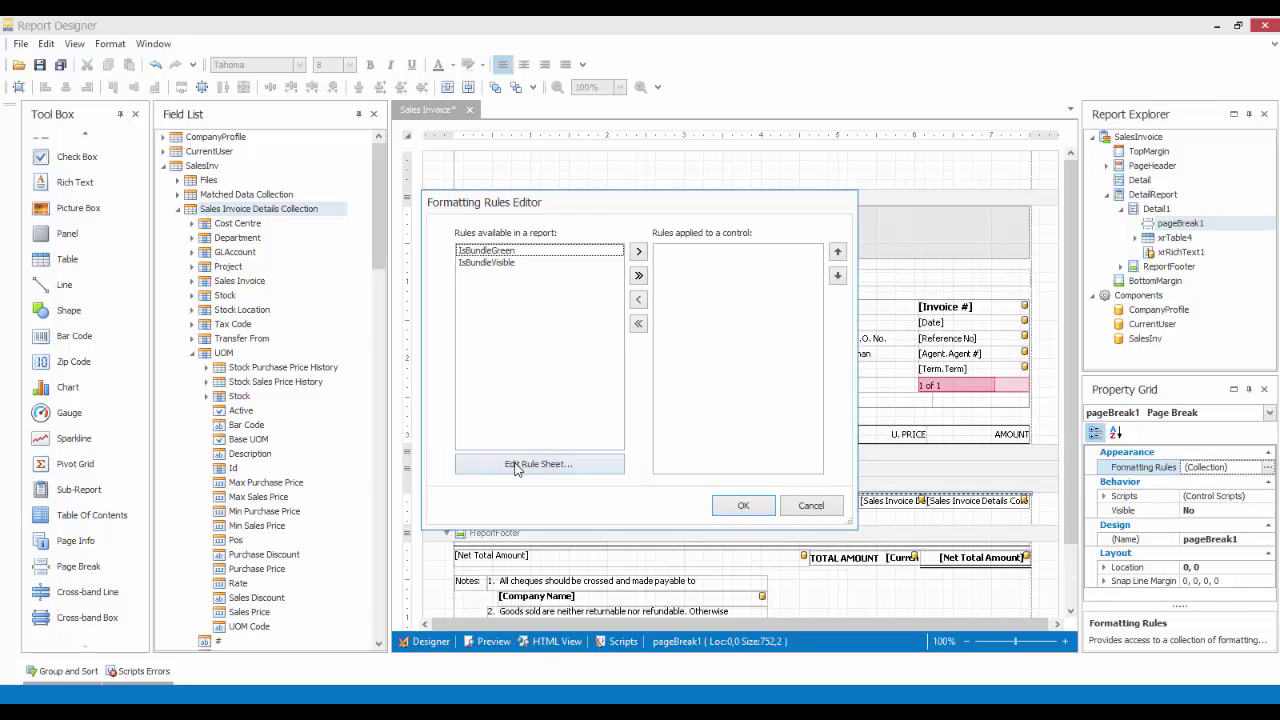
Step: Create PageBreakFormattingRule: condition [IsPageBreak] == True, Visible Yes, Sales Invoice Details Collection
click(539, 463)
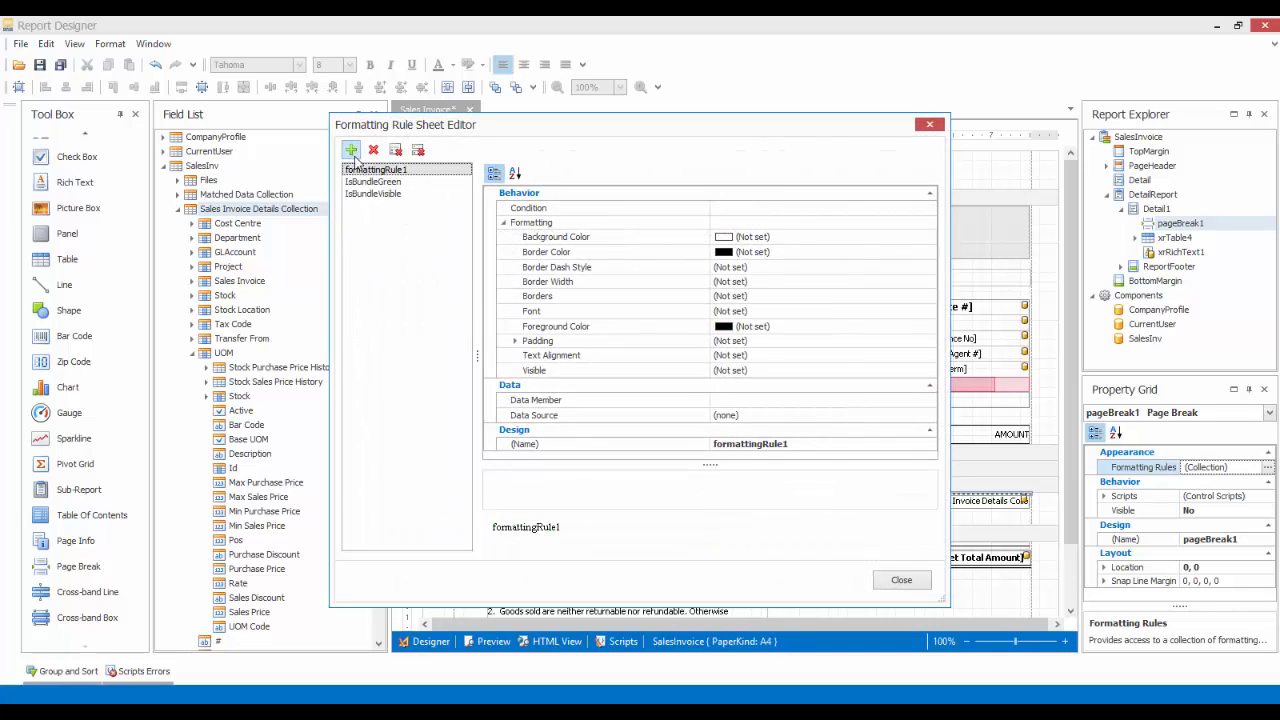
click(531, 222)
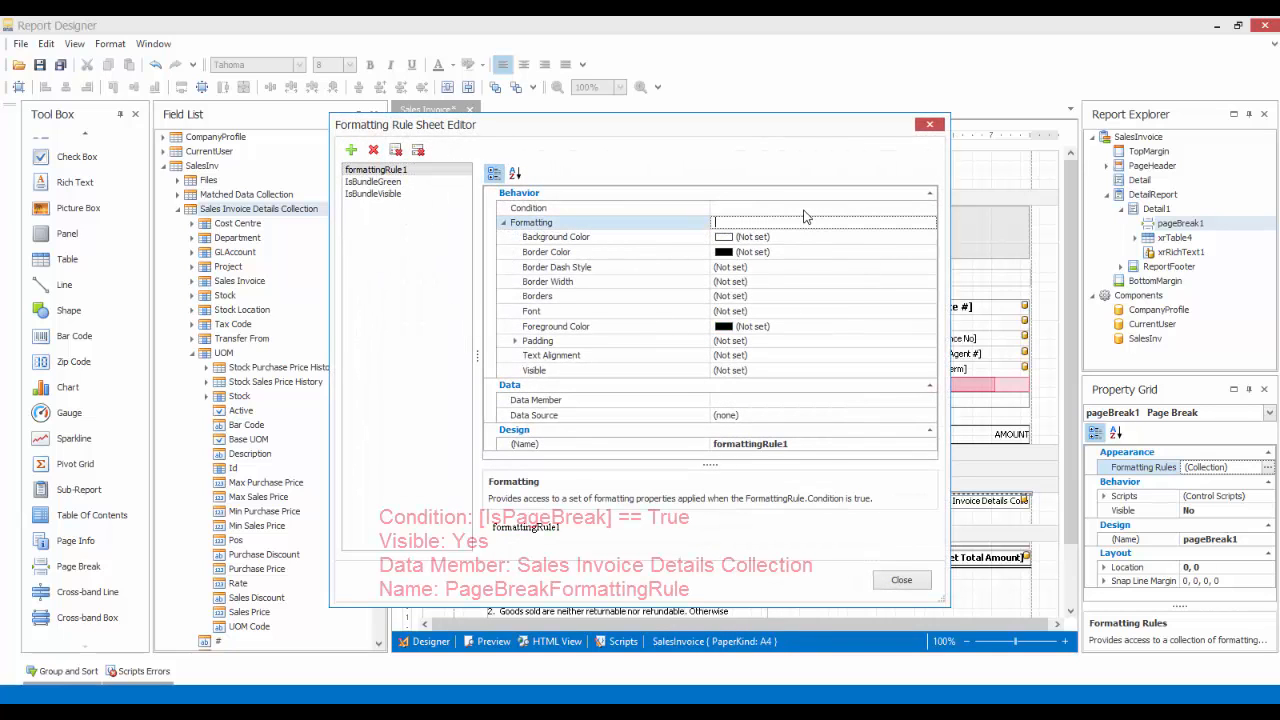
click(528, 207)
text([IsPageBreak)
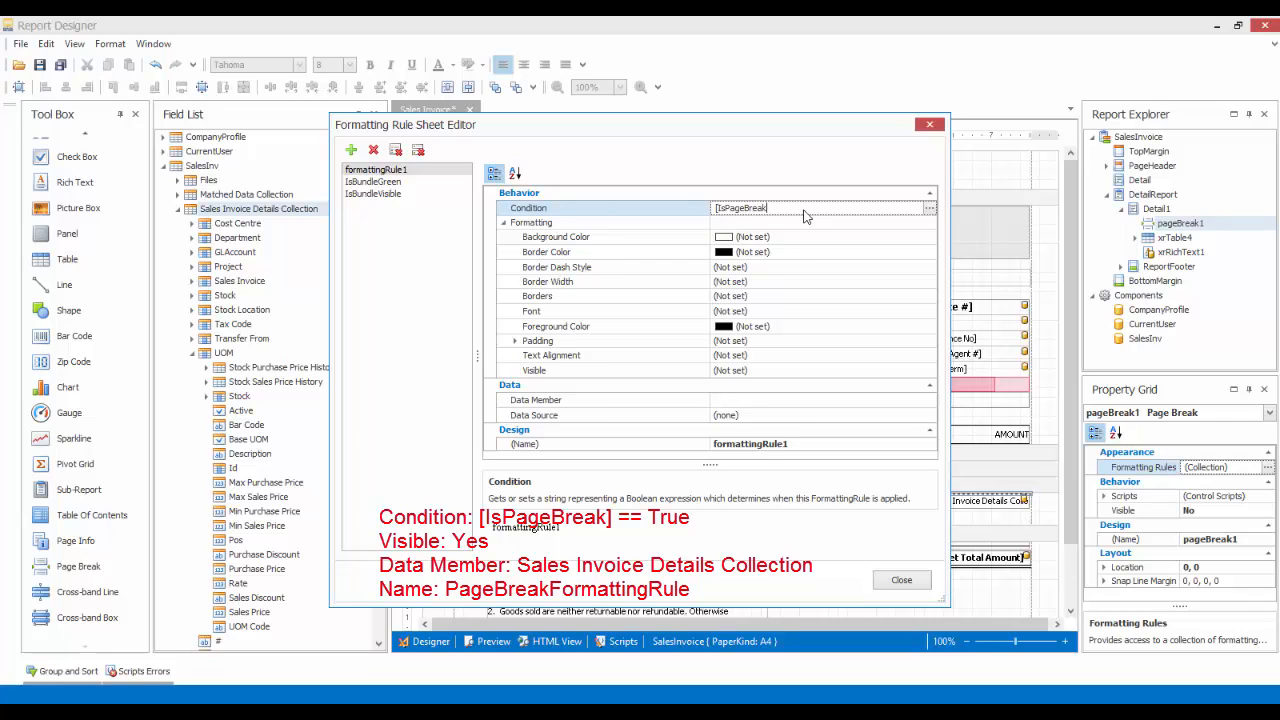
text(== True)
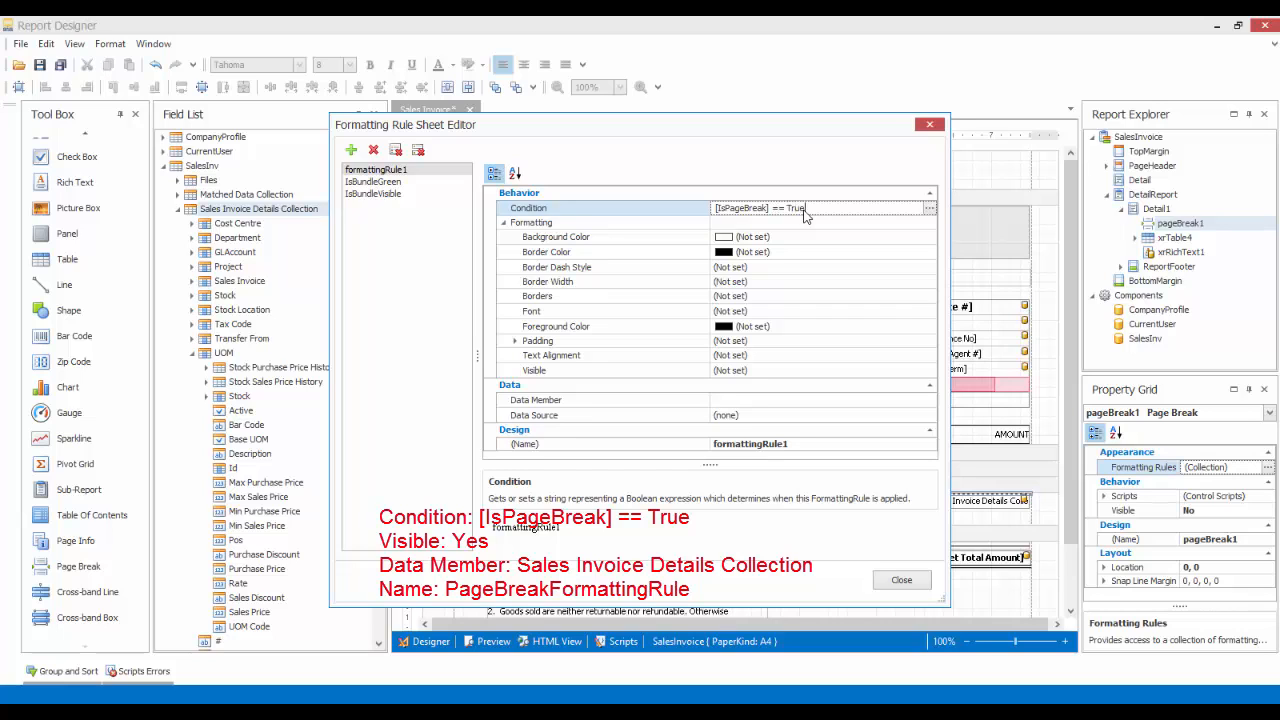
click(534, 370)
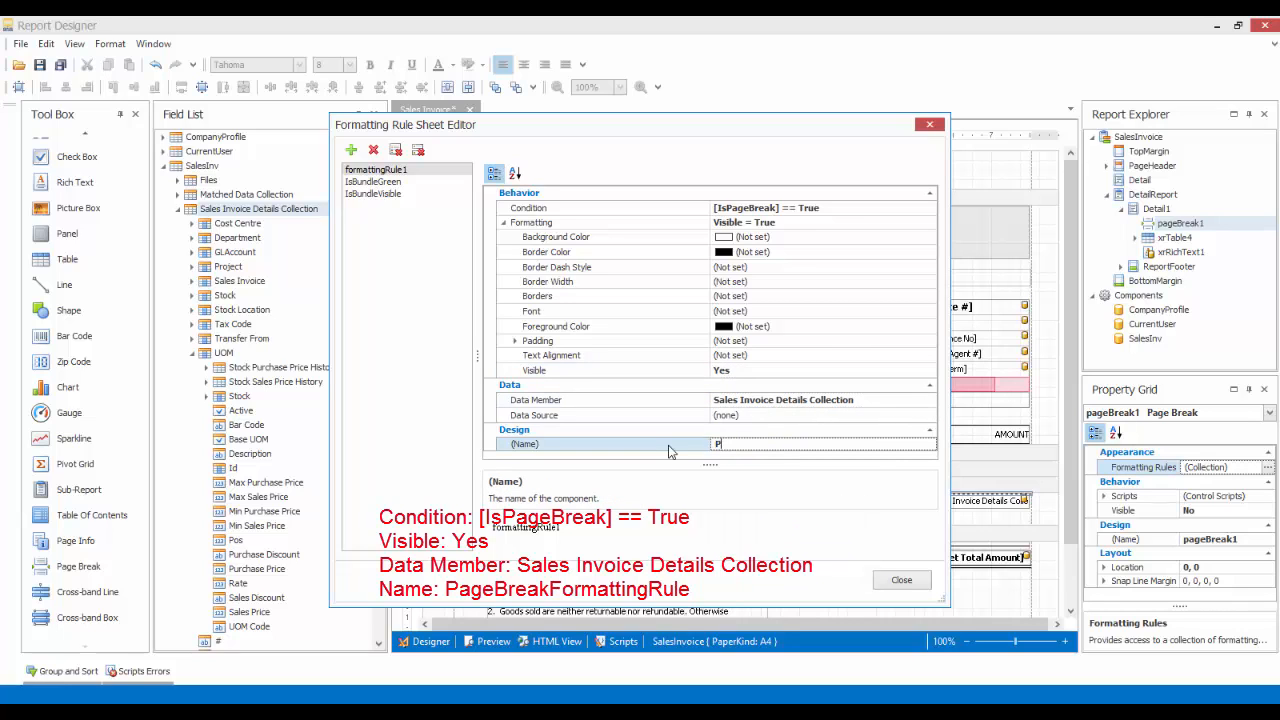
text(PageBreakFormattingRule)
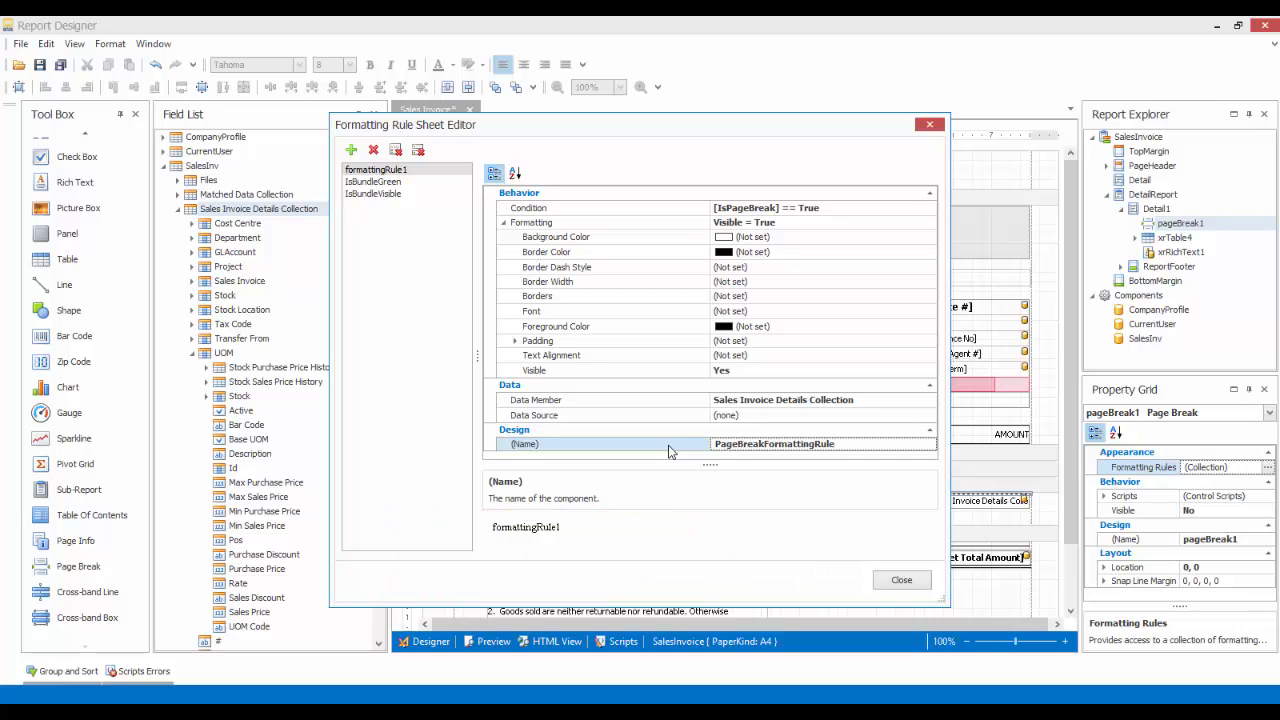
mouse_move(901, 580)
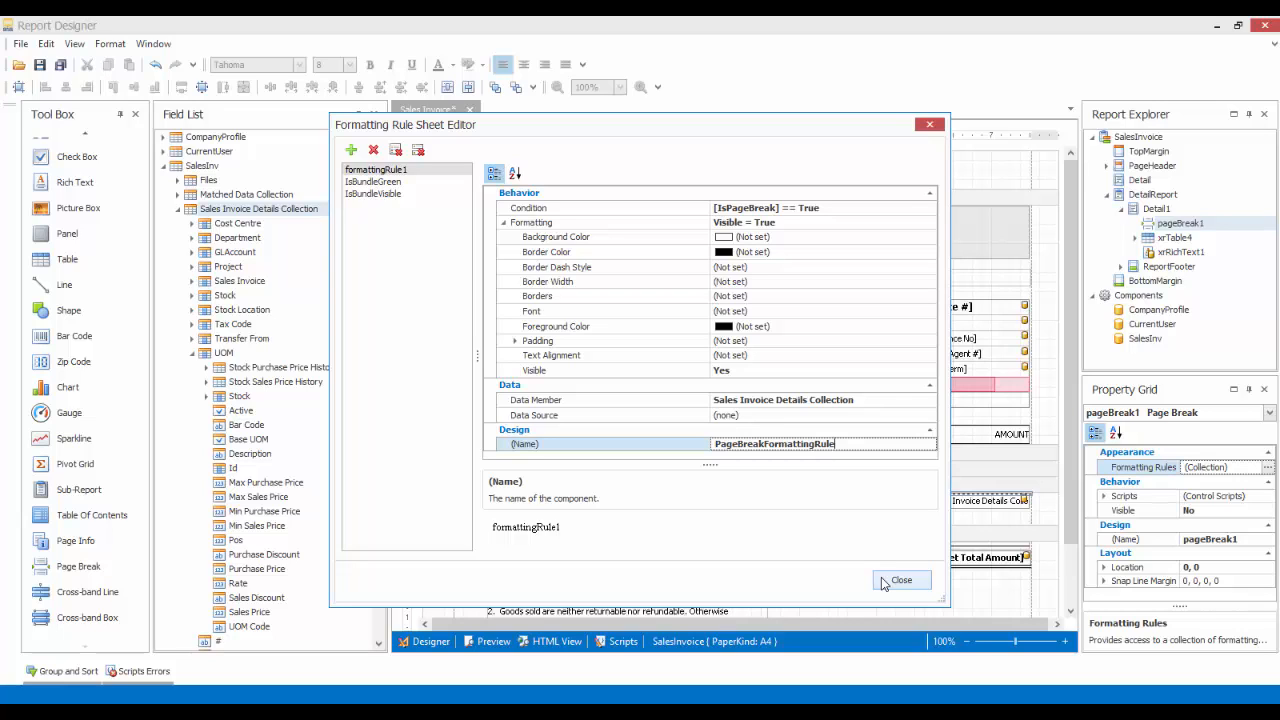
Step: Move PageBreakFormattingRule into the page break's applied rules and confirm
click(900, 580)
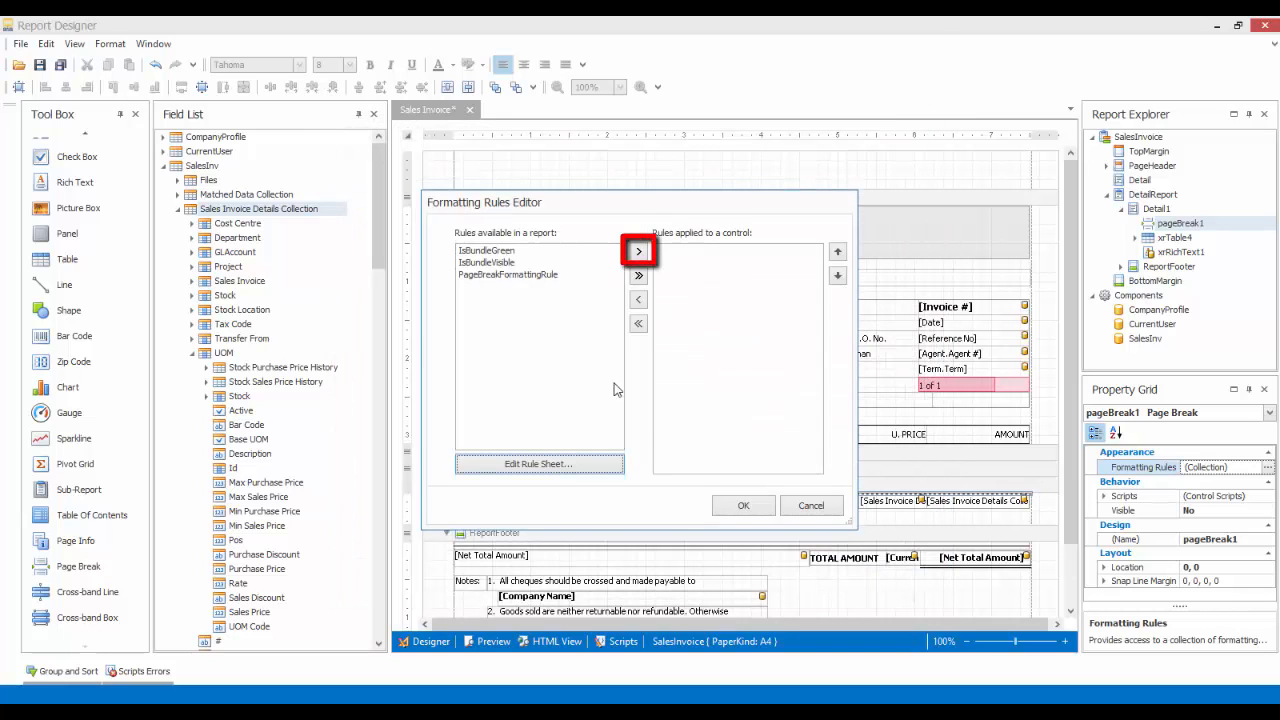
click(638, 251)
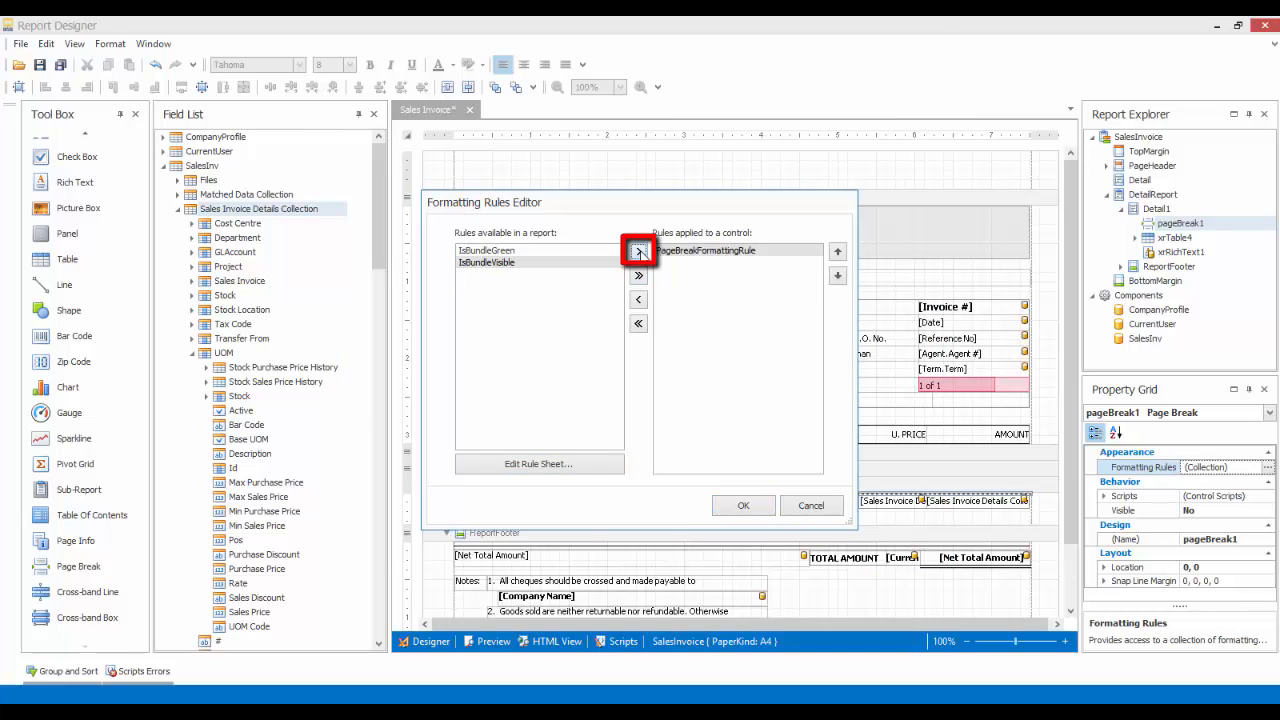
click(743, 505)
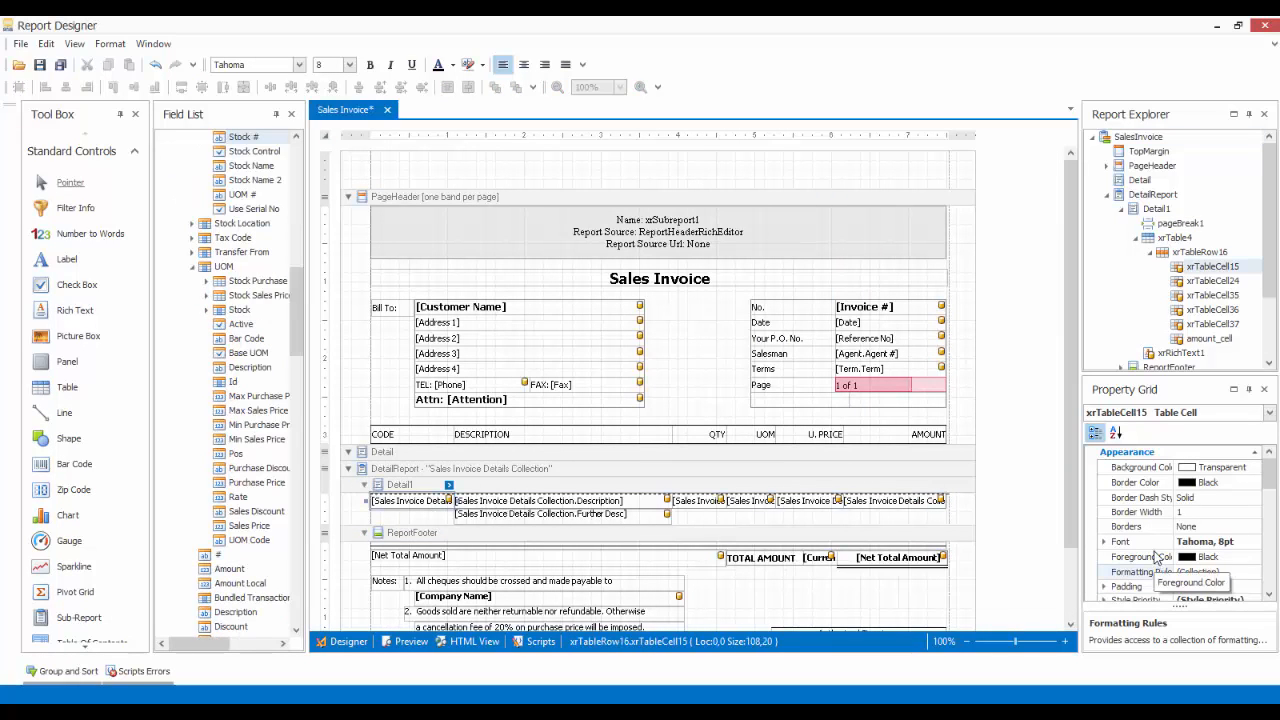
Step: Set font size 10 on the DESCRIPTION, QTY, UOM, U. PRICE and AMOUNT cells
click(1107, 452)
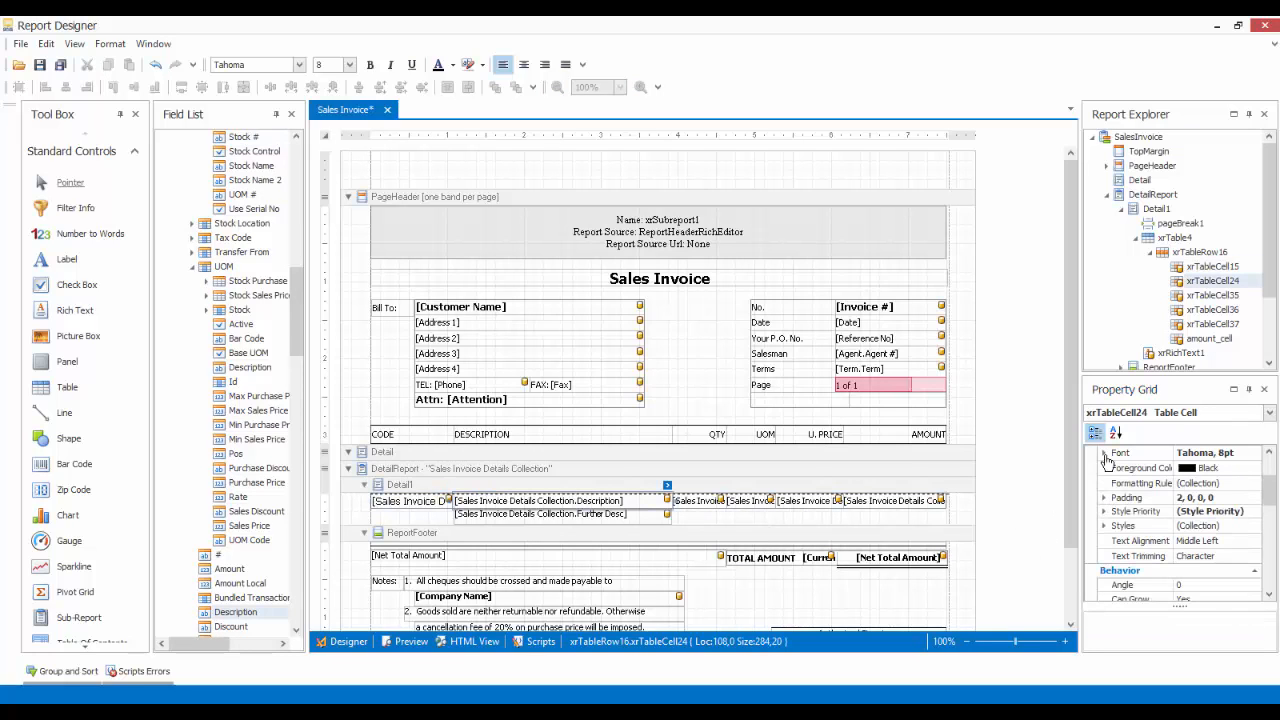
click(1104, 453)
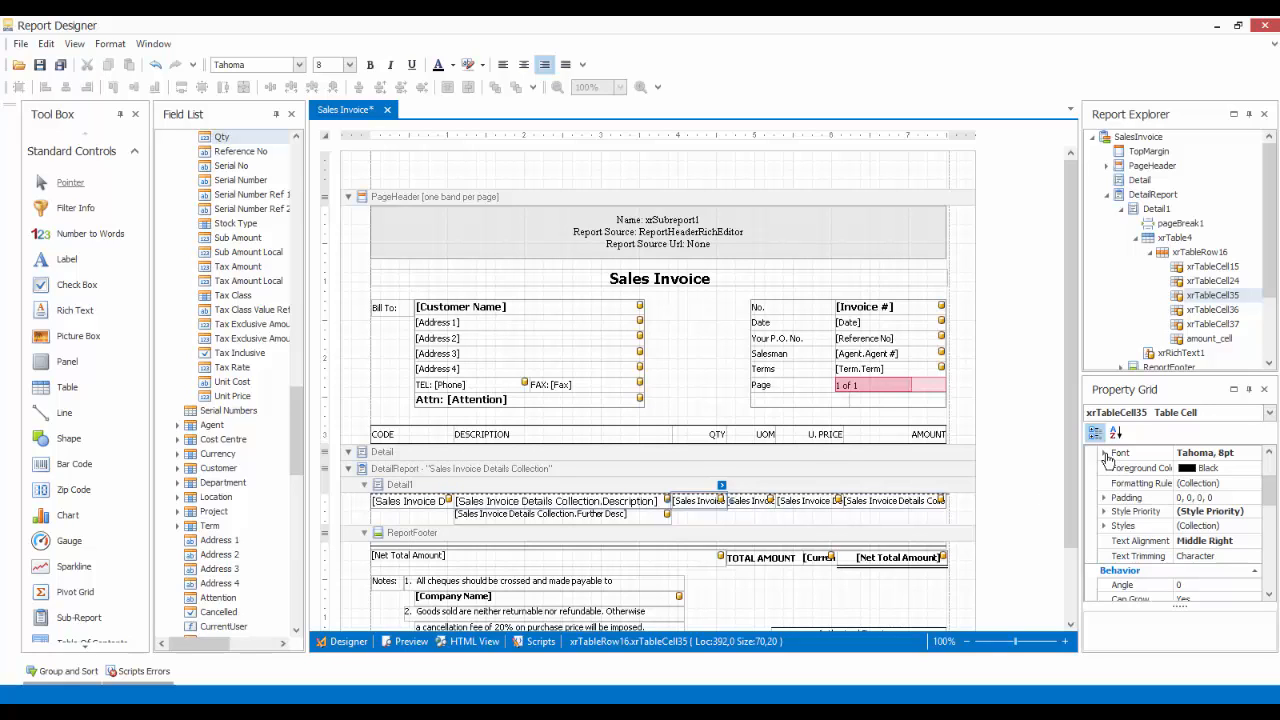
click(1104, 452)
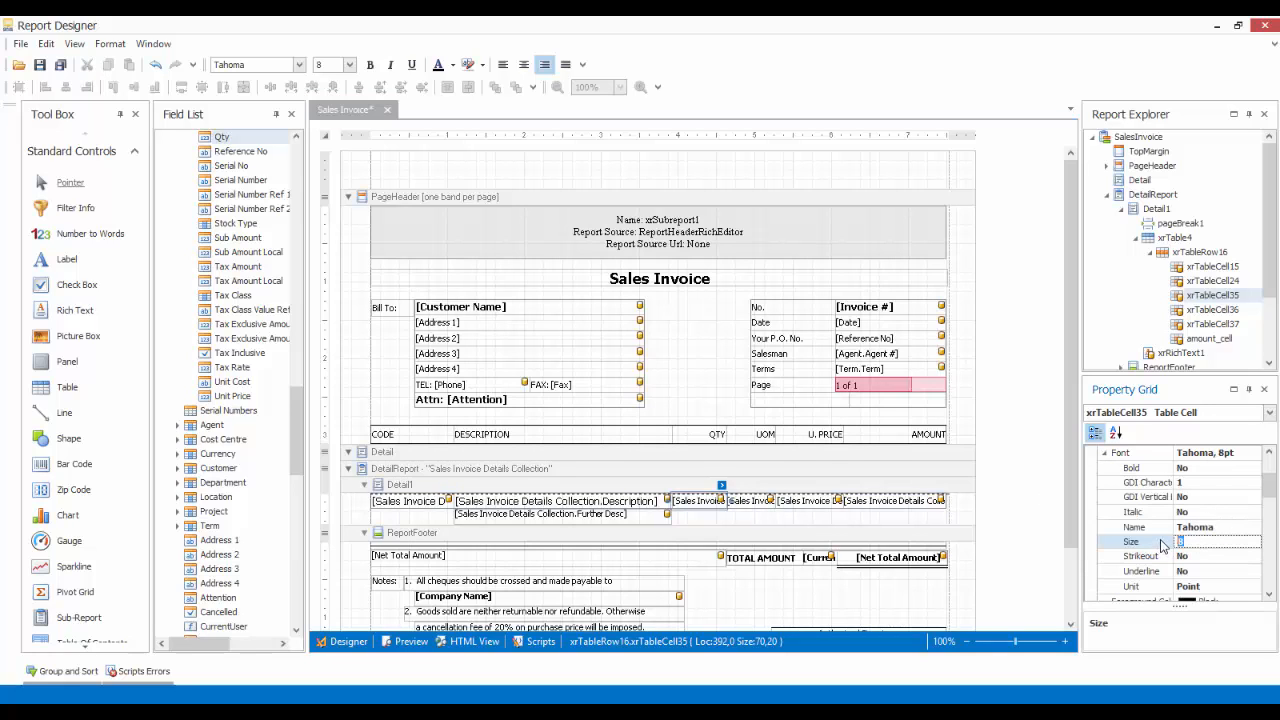
text(10)
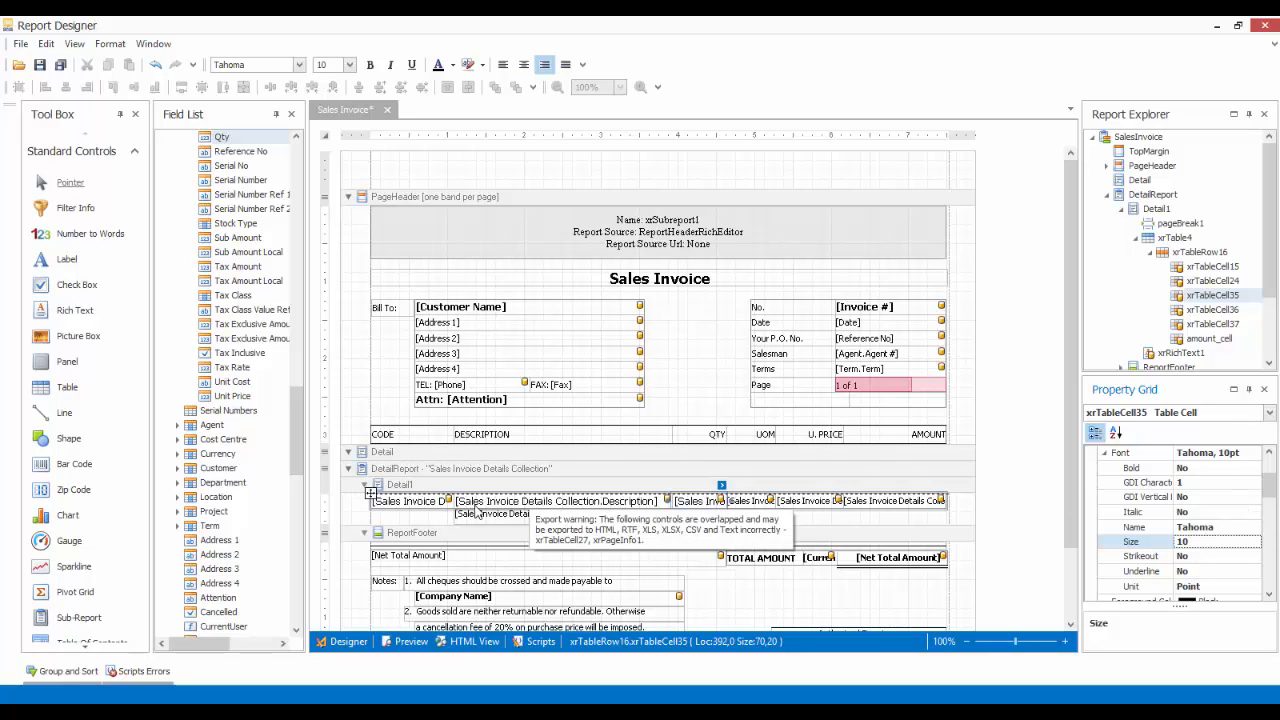
click(890, 501)
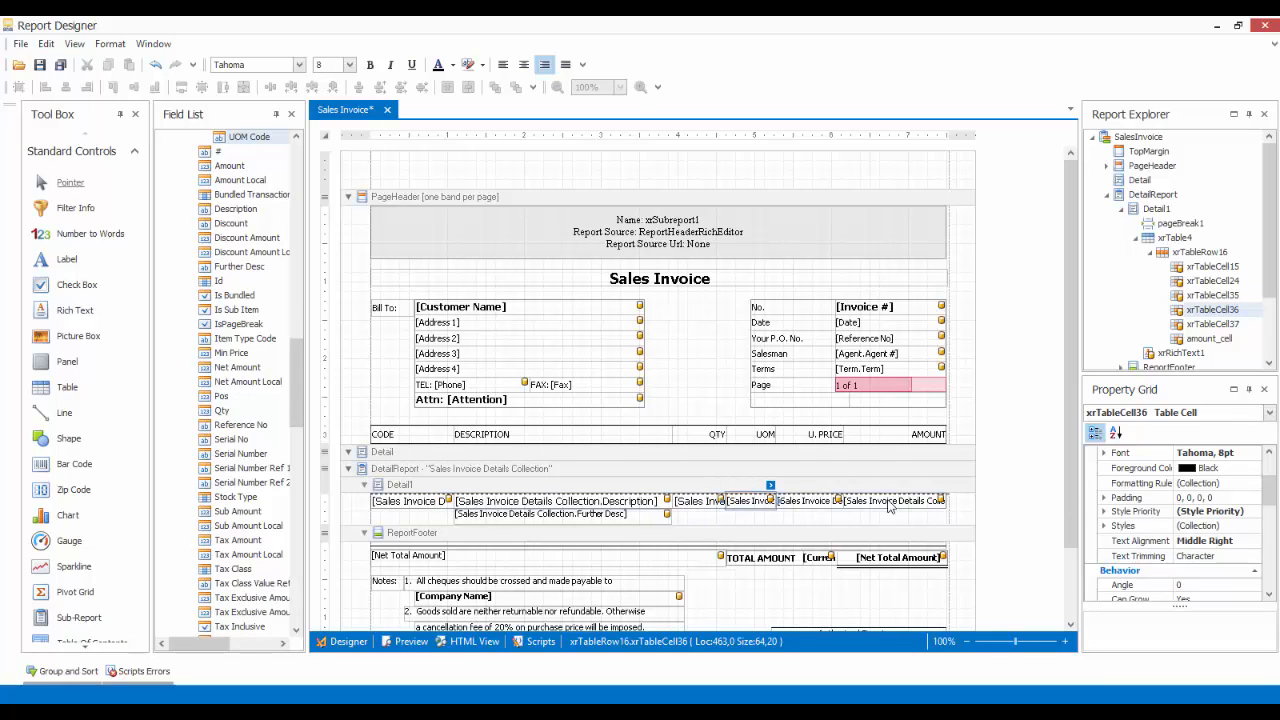
click(1105, 452)
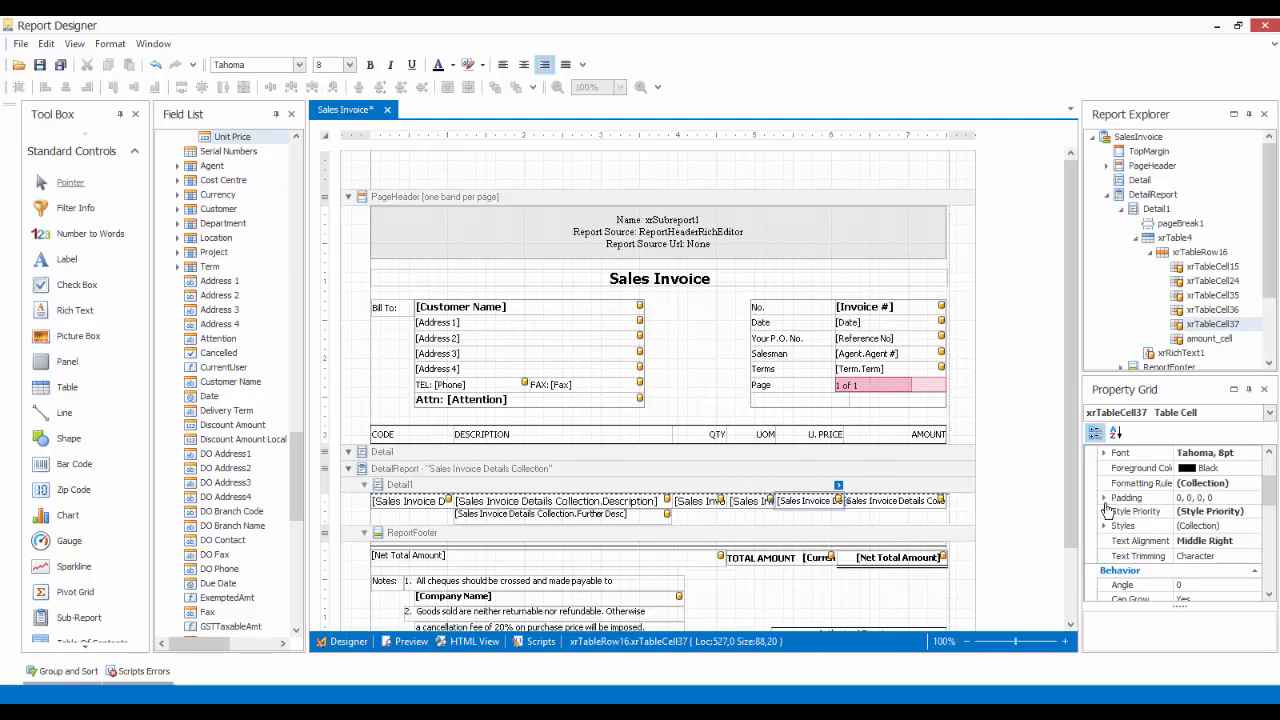
click(1104, 452)
text(10)
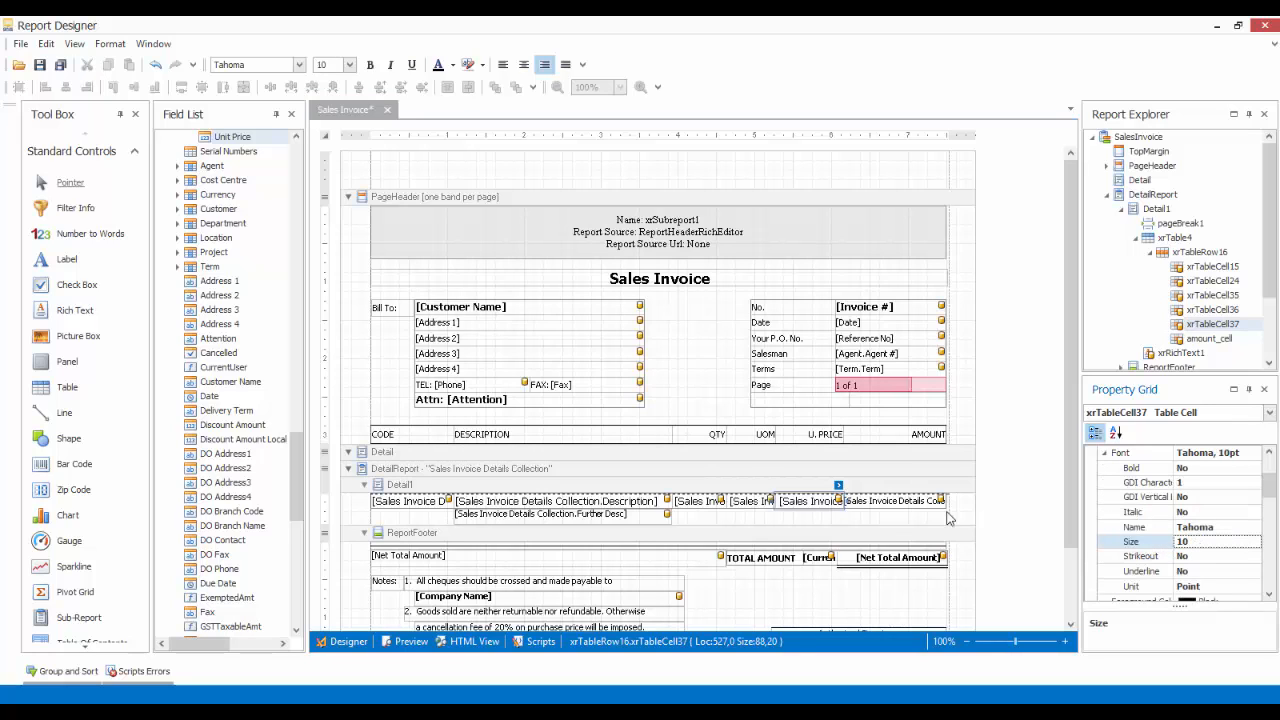
click(890, 500)
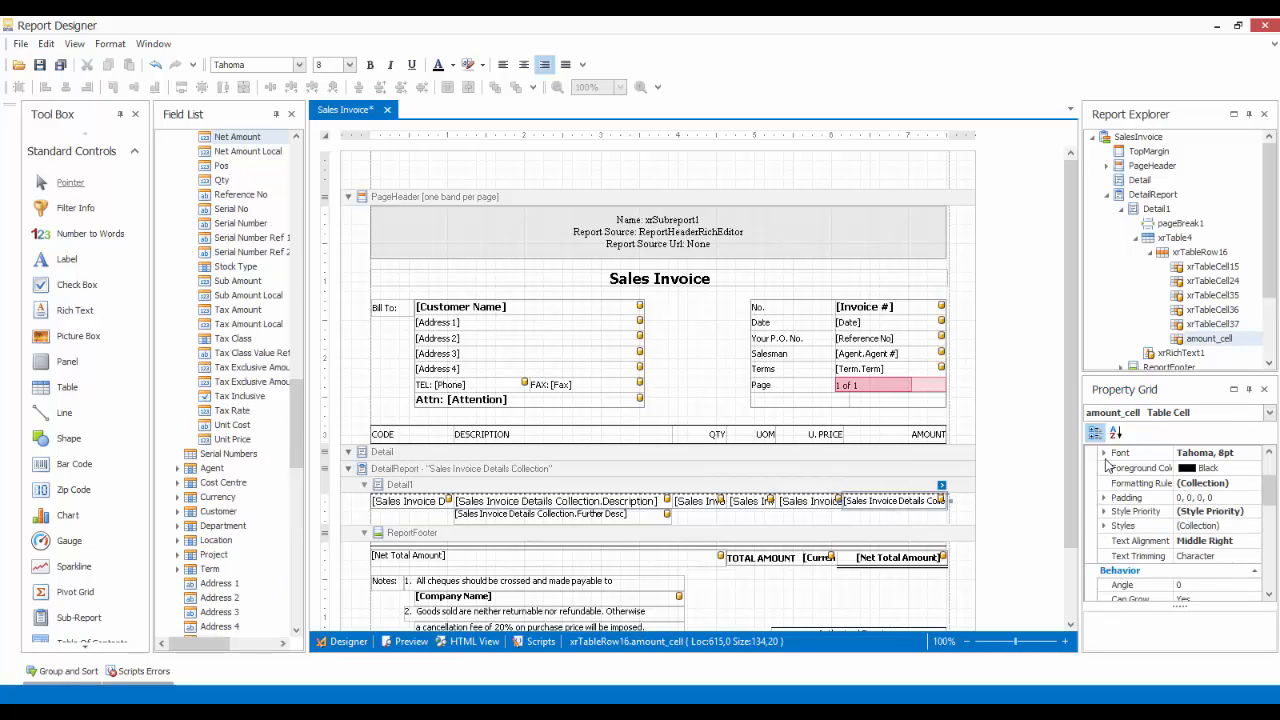
click(1104, 452)
text(10)
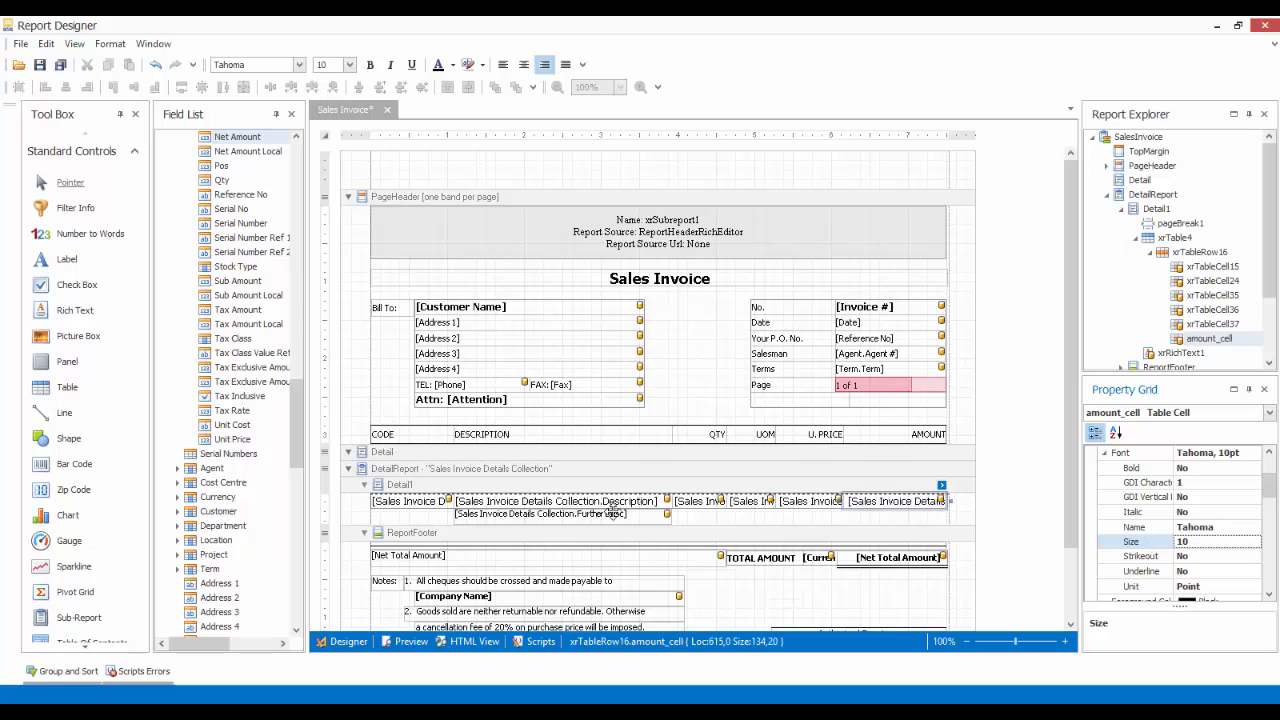
Step: Save As 'Sales Invoice - 20 Records' and close the Reports - Sales Invoice tab
click(60, 64)
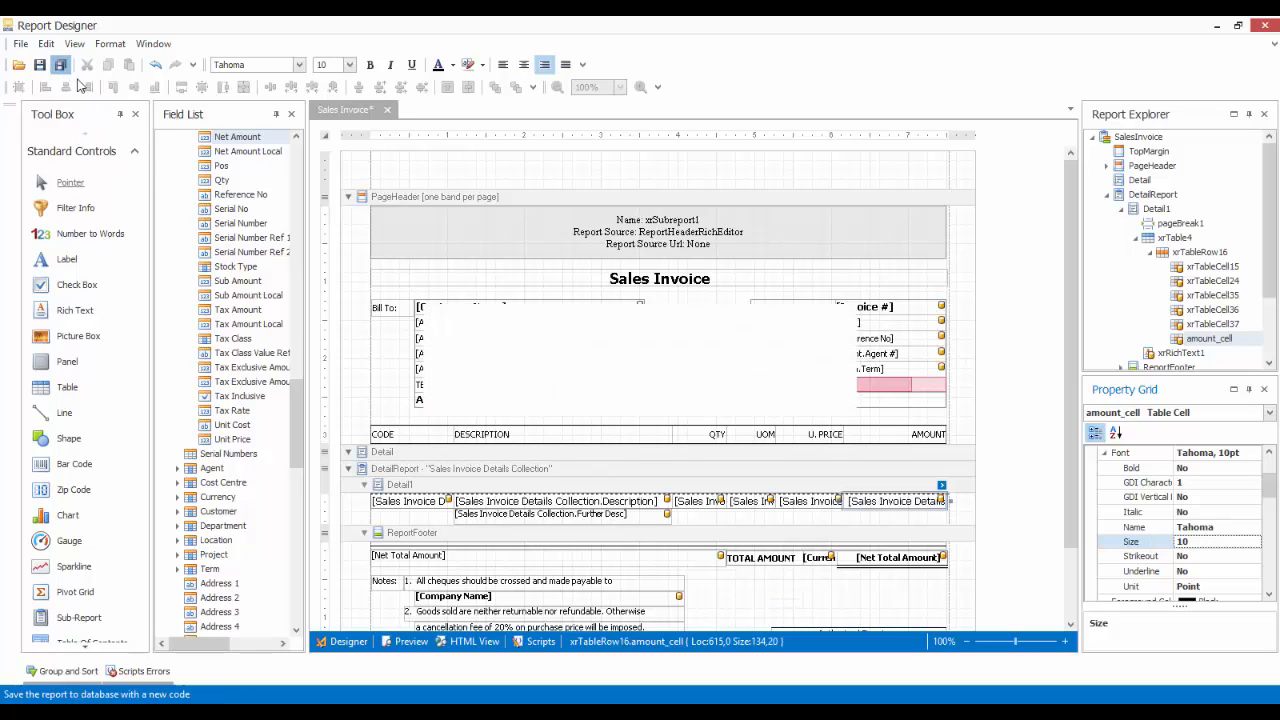
click(59, 64)
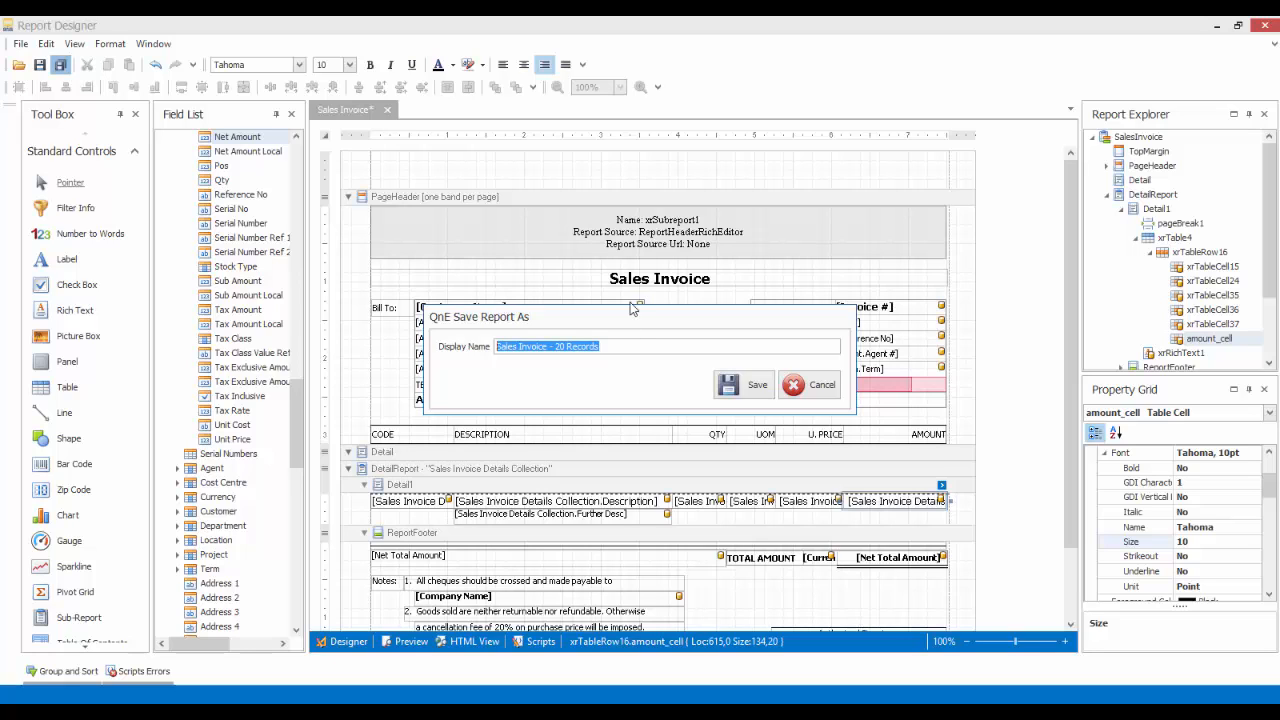
click(745, 384)
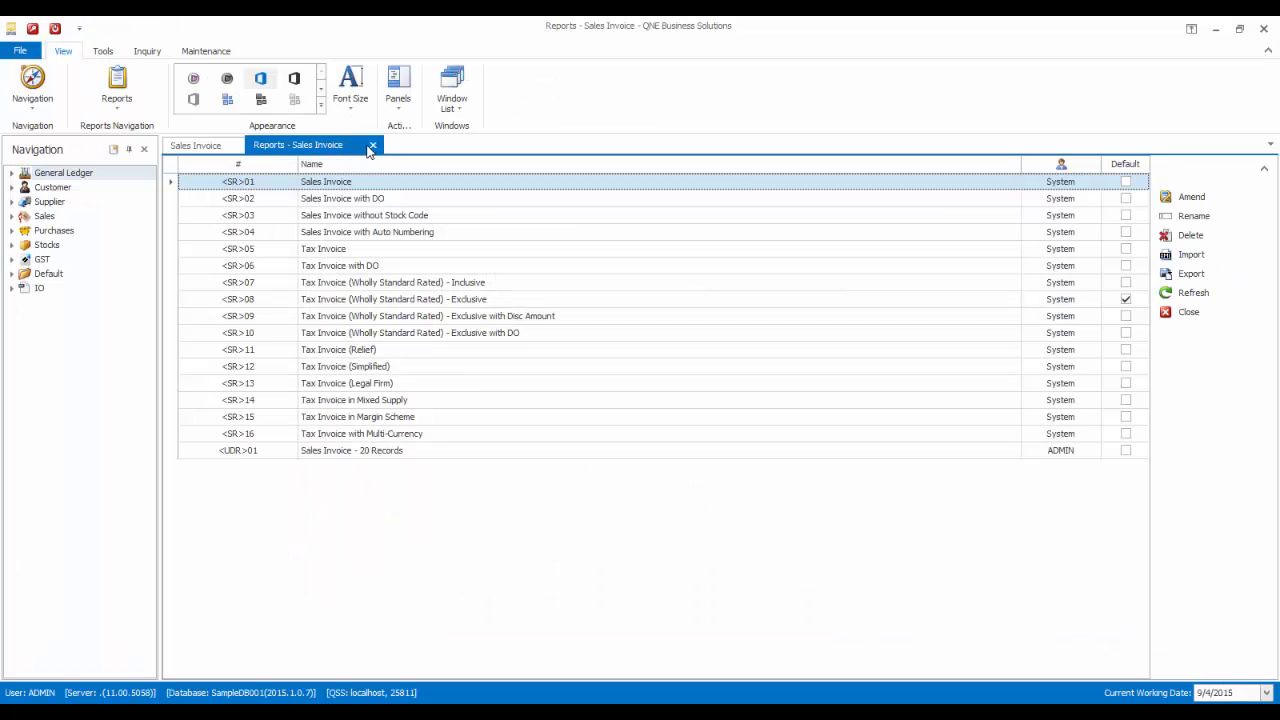
click(371, 145)
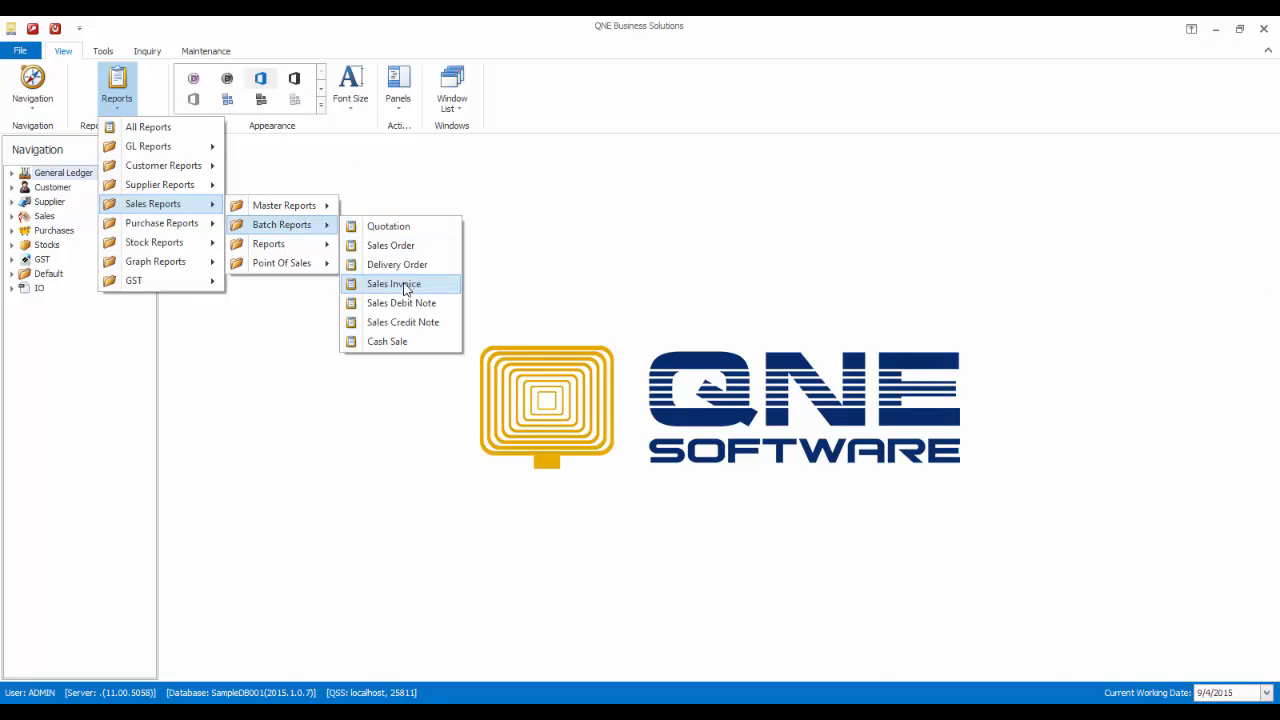
Step: Filter the batch Sales Invoice report to INV 11101 through INV 11101 and list preview formats
click(392, 284)
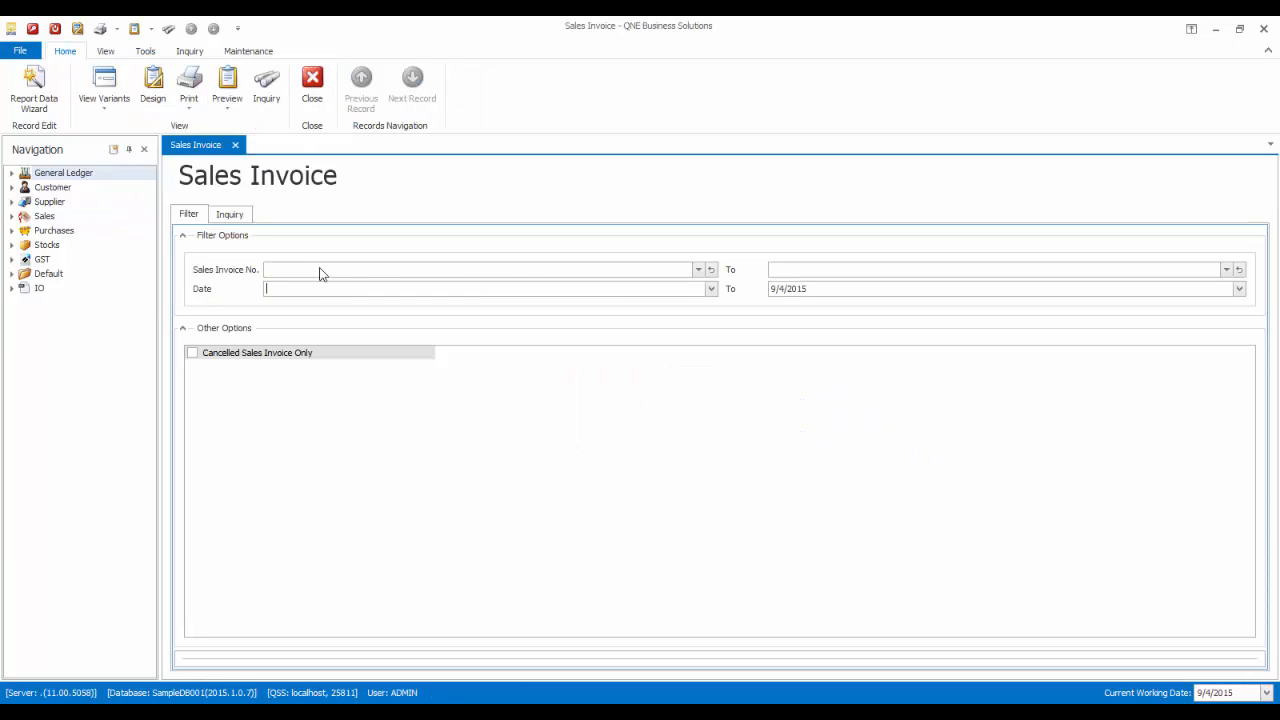
mouse_move(700, 277)
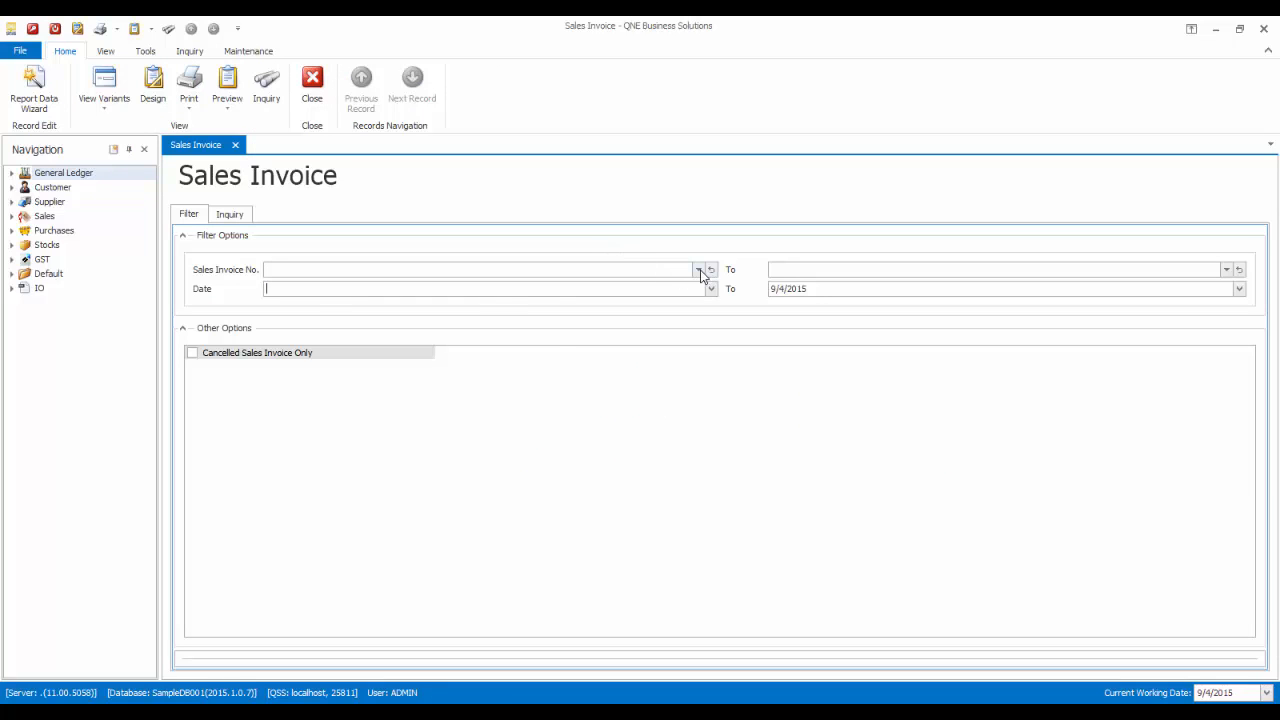
text(INV 11101)
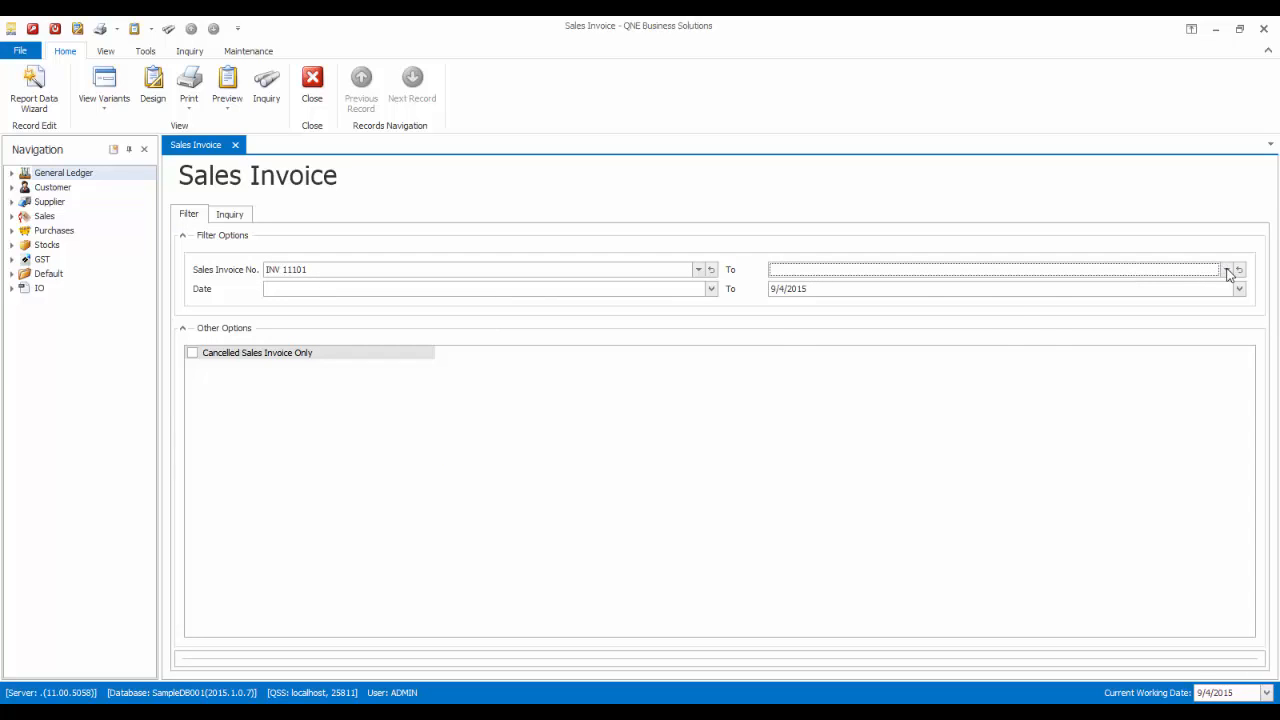
click(1227, 269)
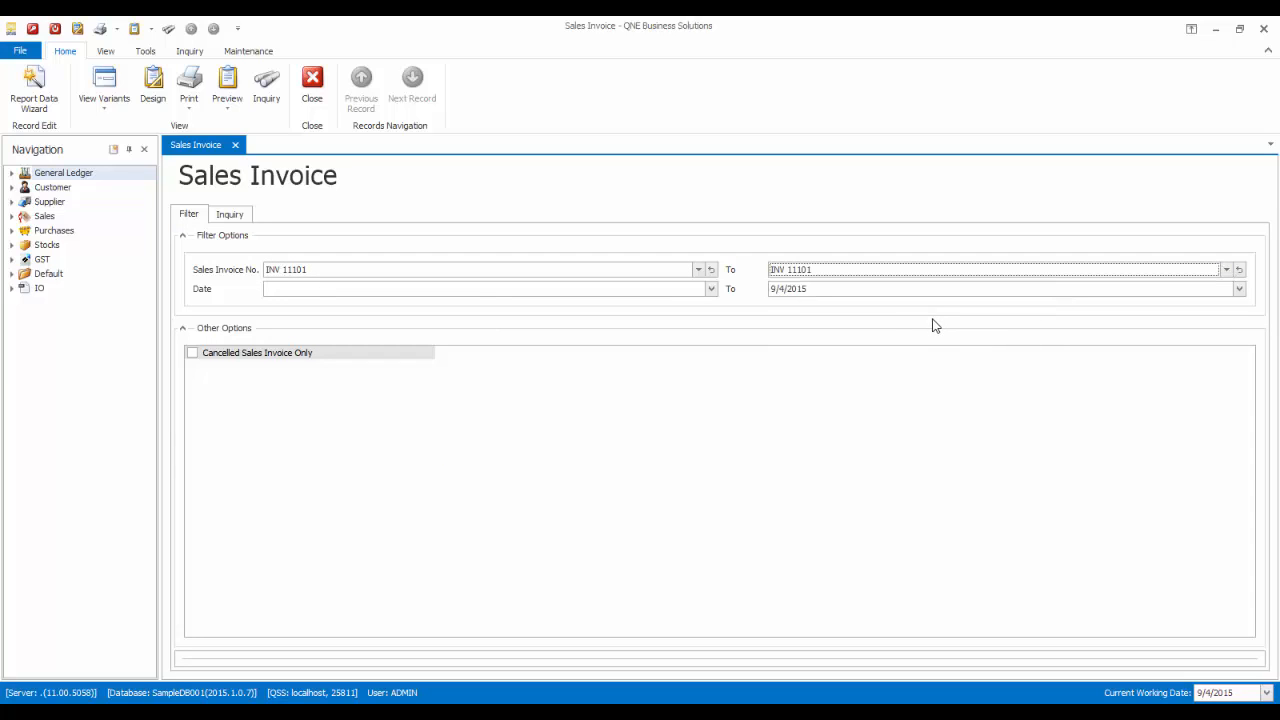
click(227, 85)
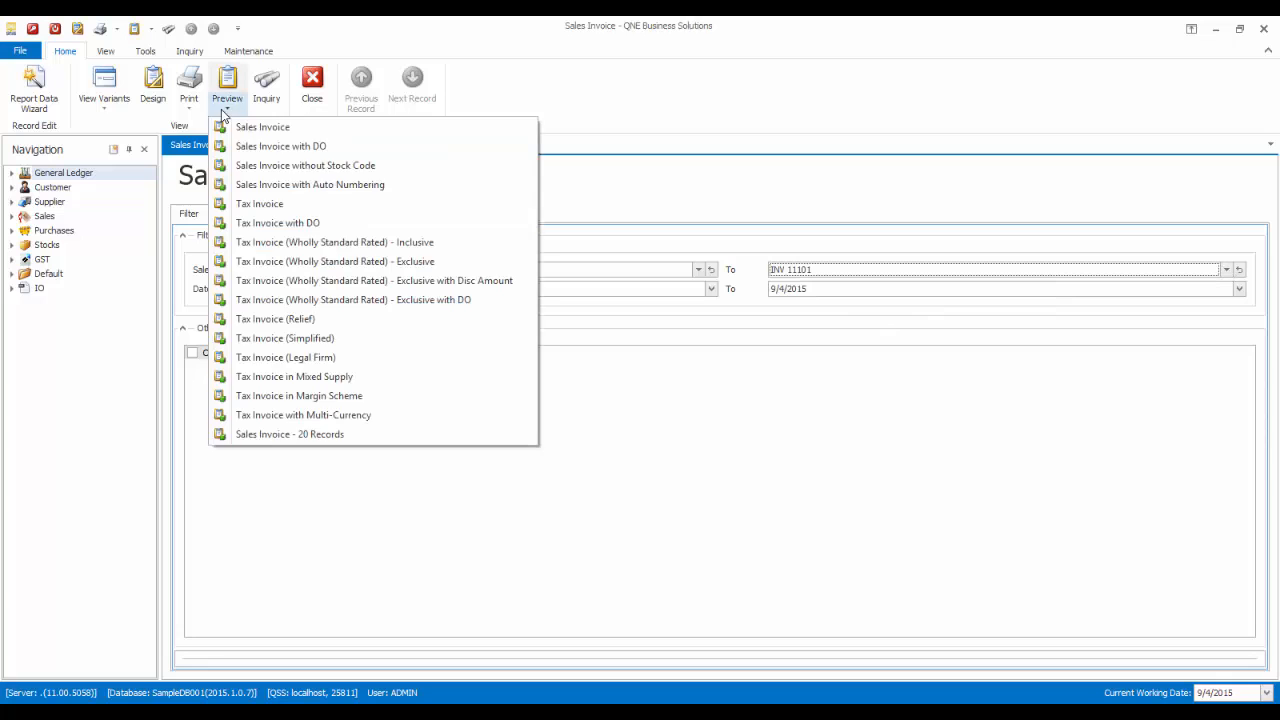
mouse_move(289, 434)
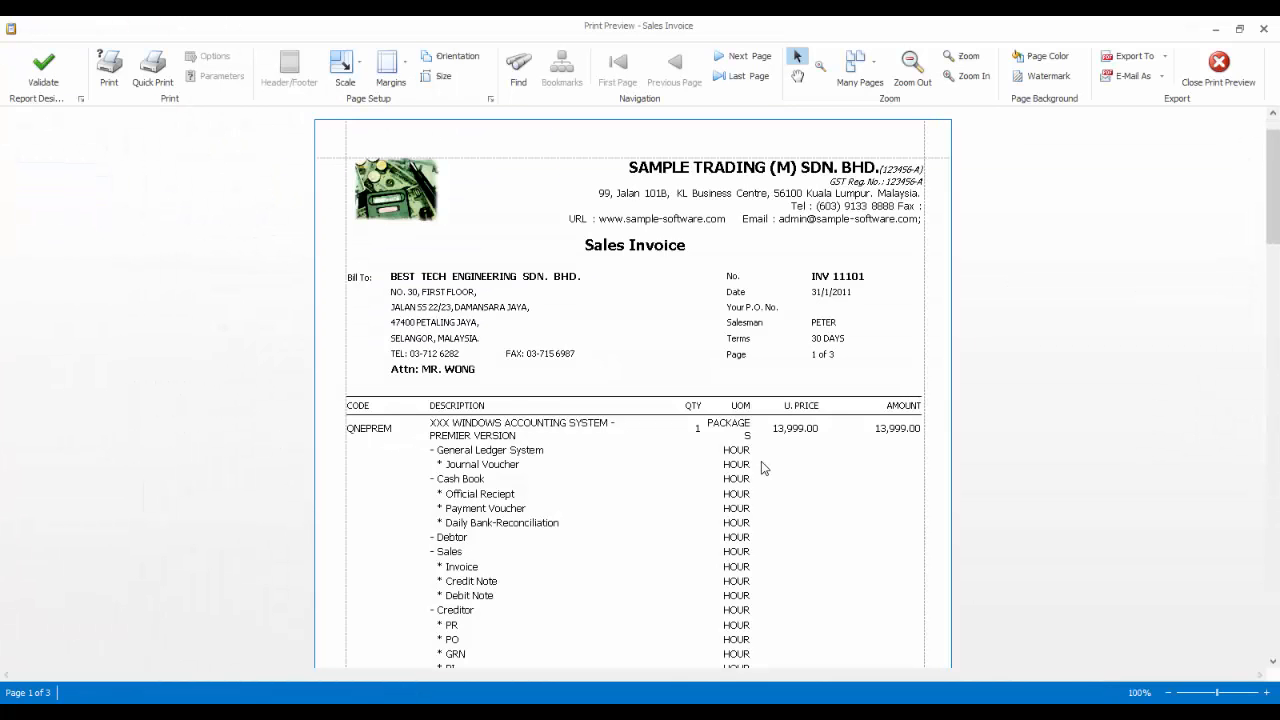
Step: Scroll through pages 1 to 3 of the INV 11101 preview to the RM 13,999.00 total
scroll(down, 3)
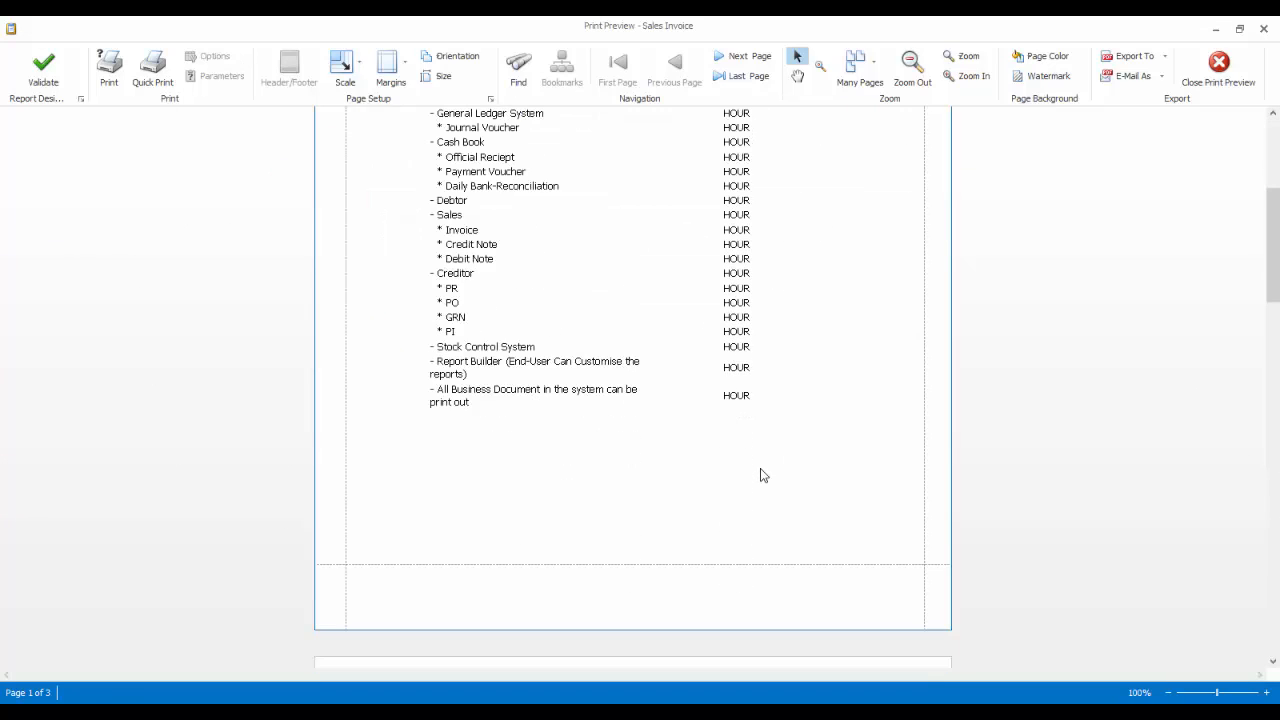
scroll(down, 3)
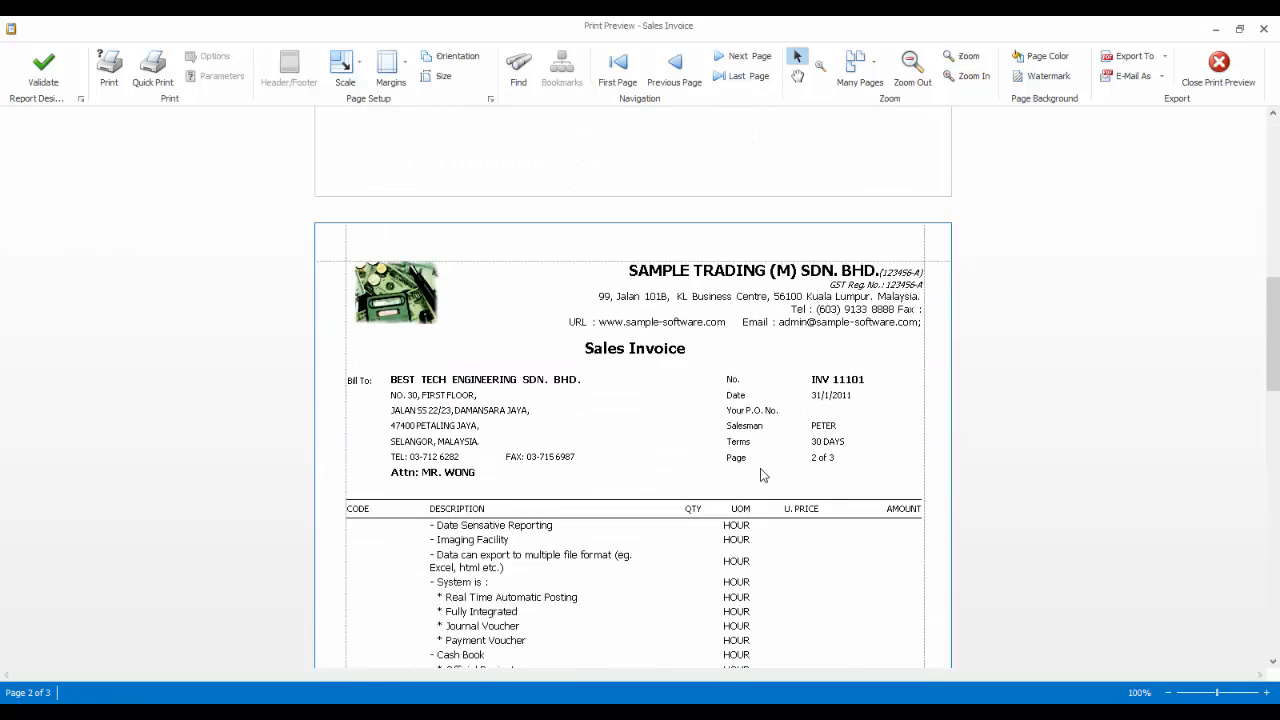
scroll(down, 3)
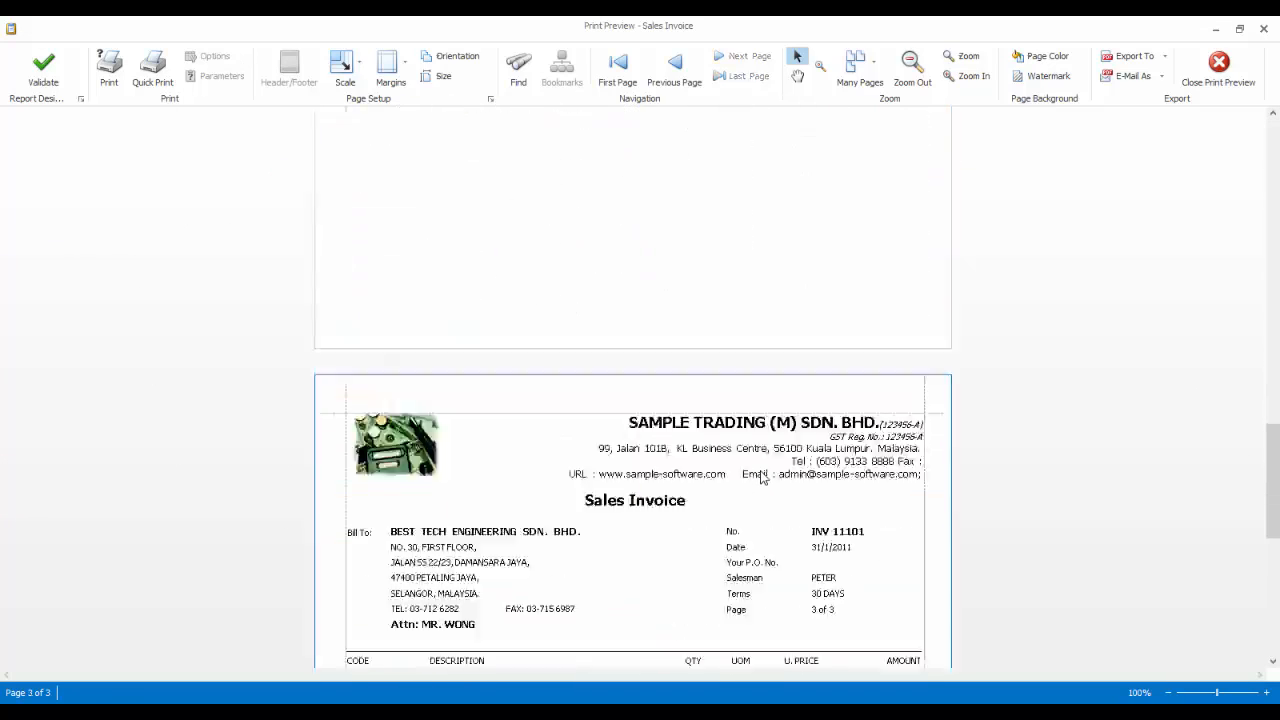
scroll(down, 3)
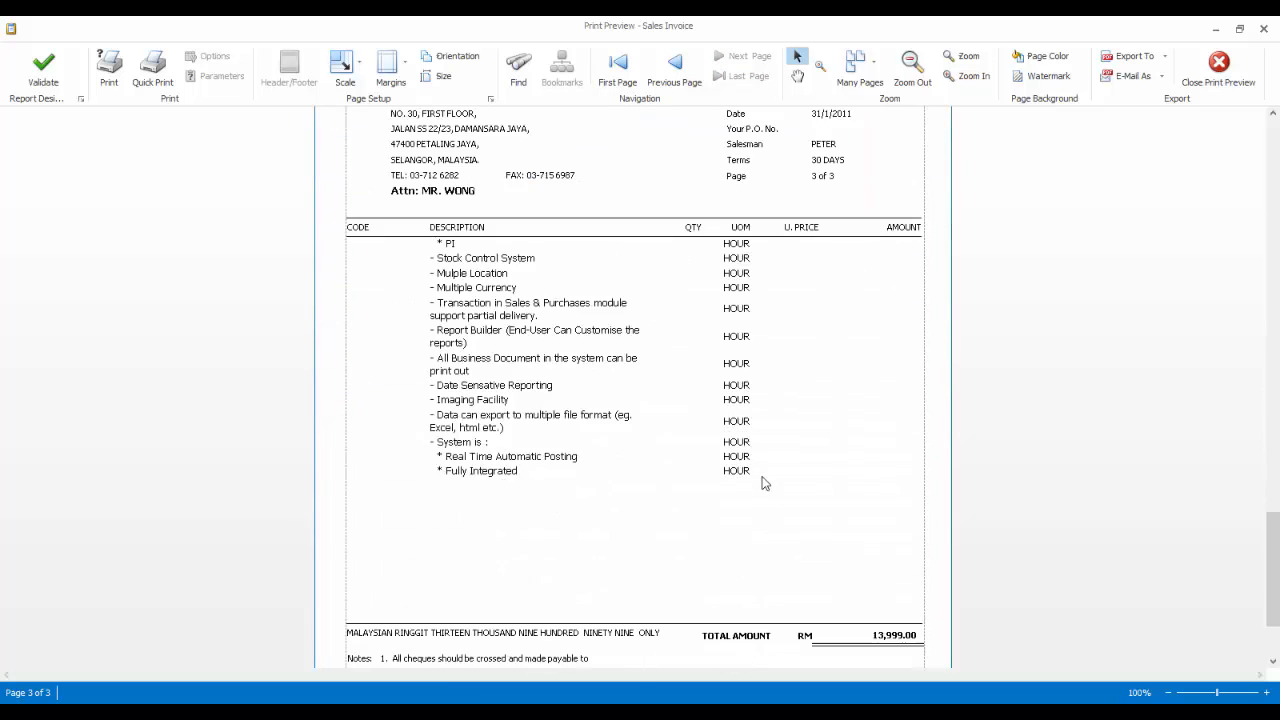